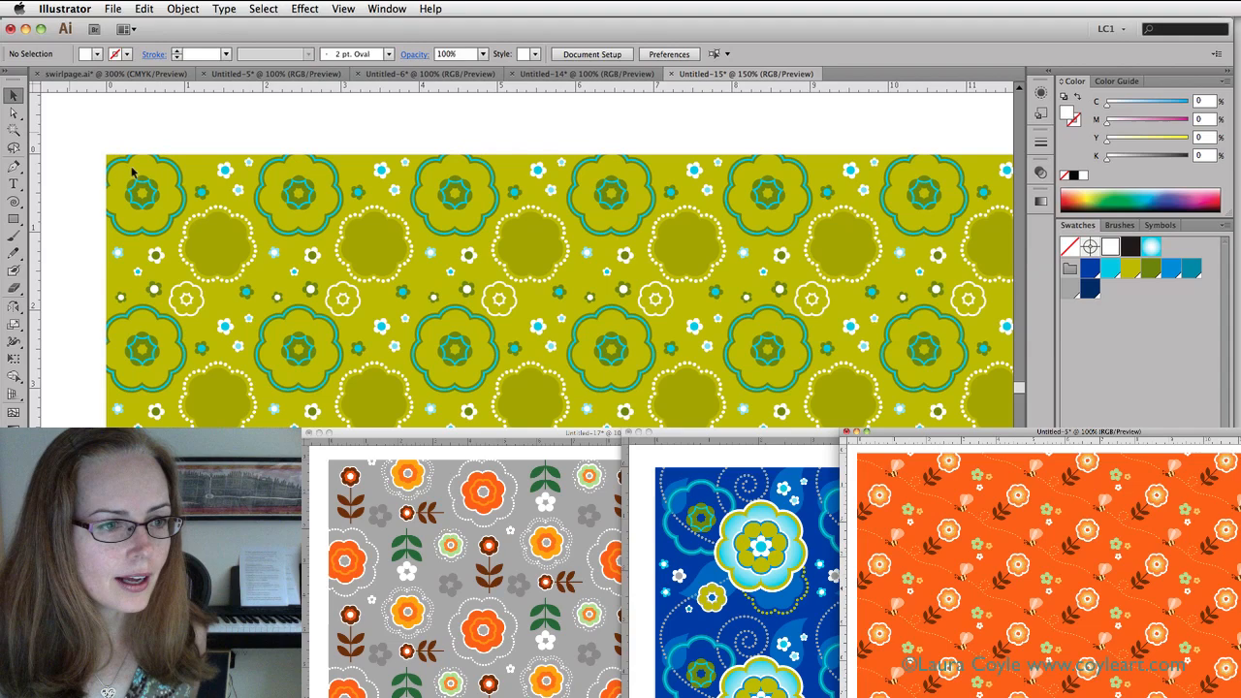
Bring the grid repeat document forward and nudge a flower motif to show the repeat updating live
click(135, 189)
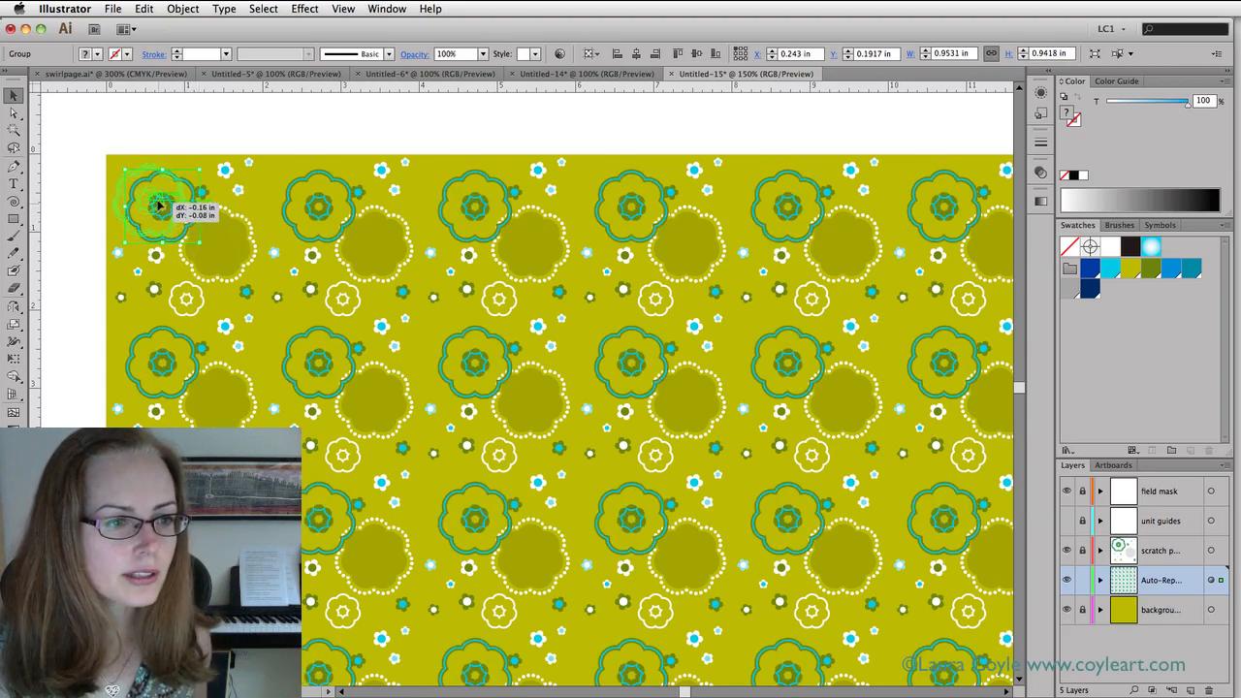
drag(160, 206, 150, 198)
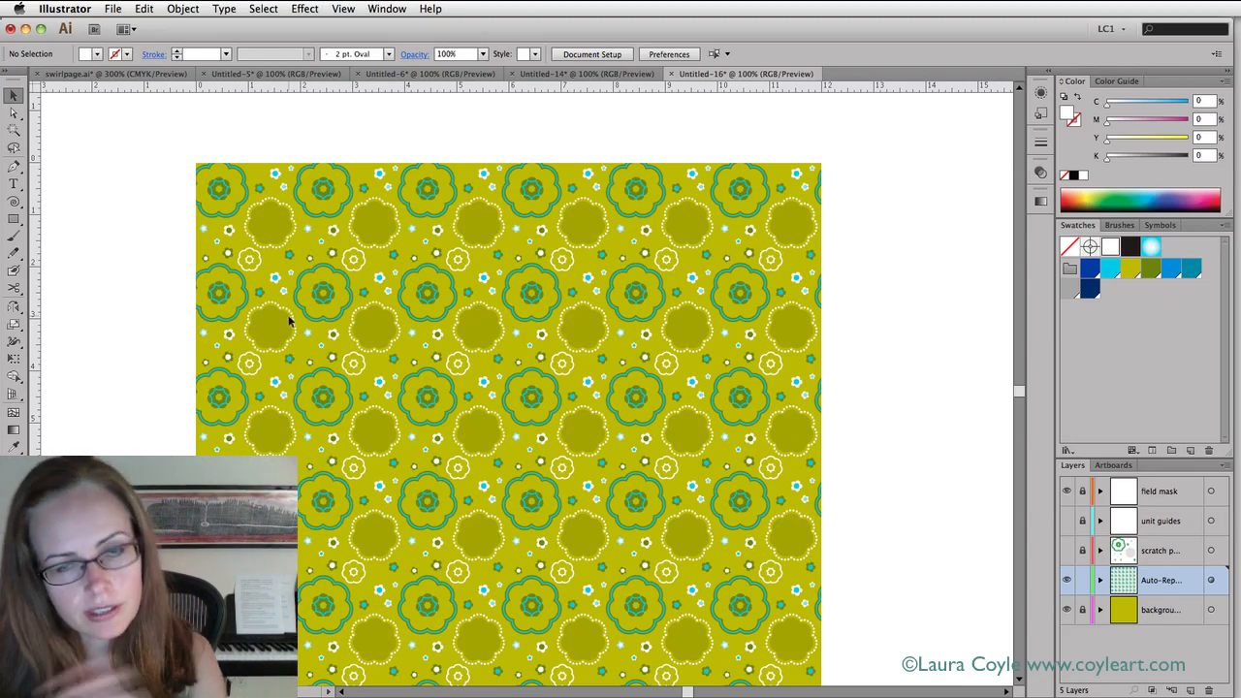
mouse_move(273, 217)
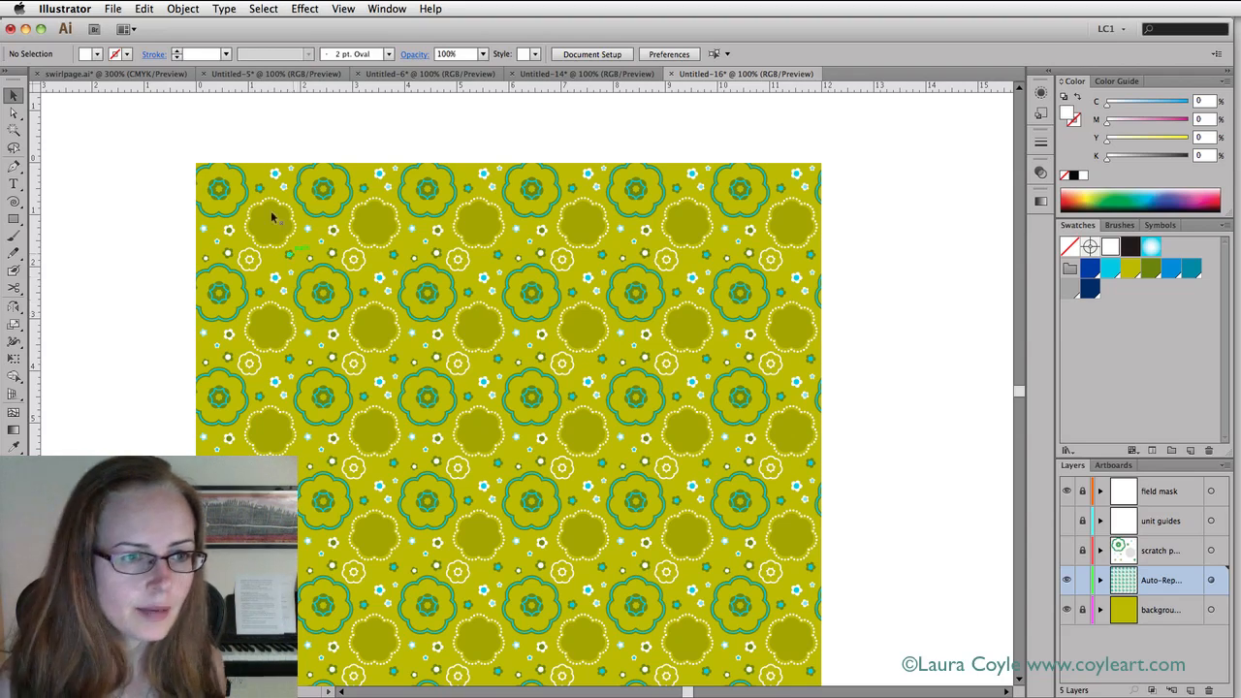
click(225, 191)
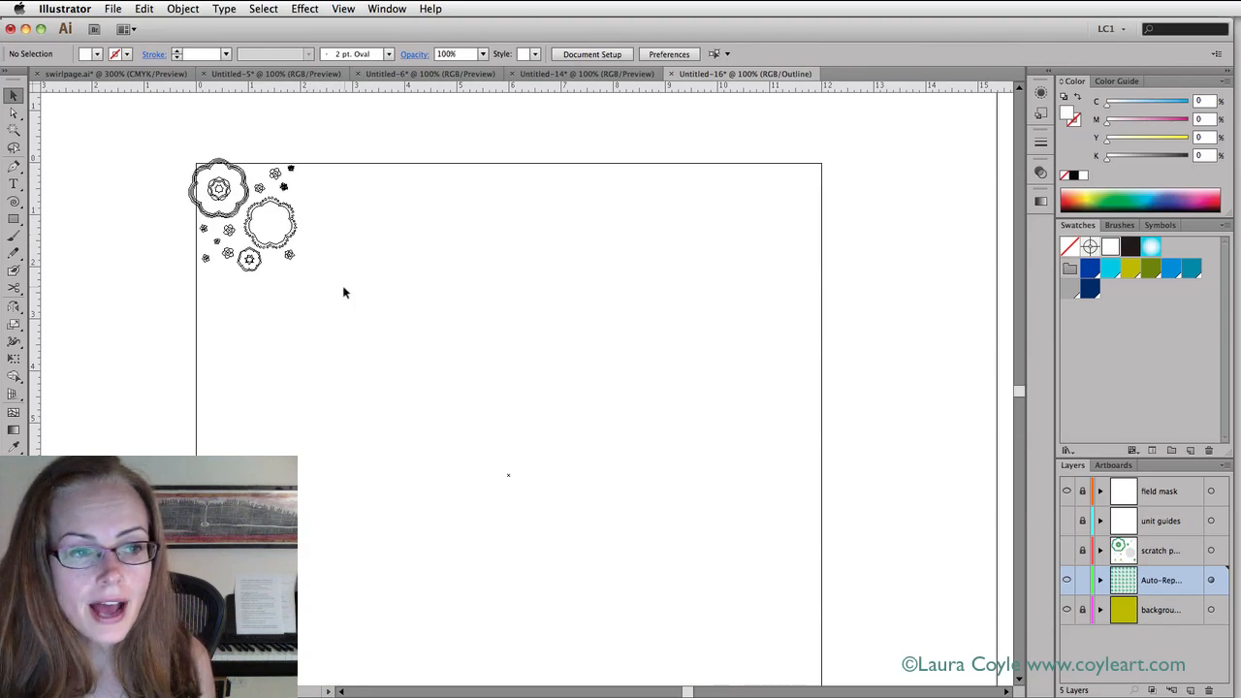
mouse_move(329, 218)
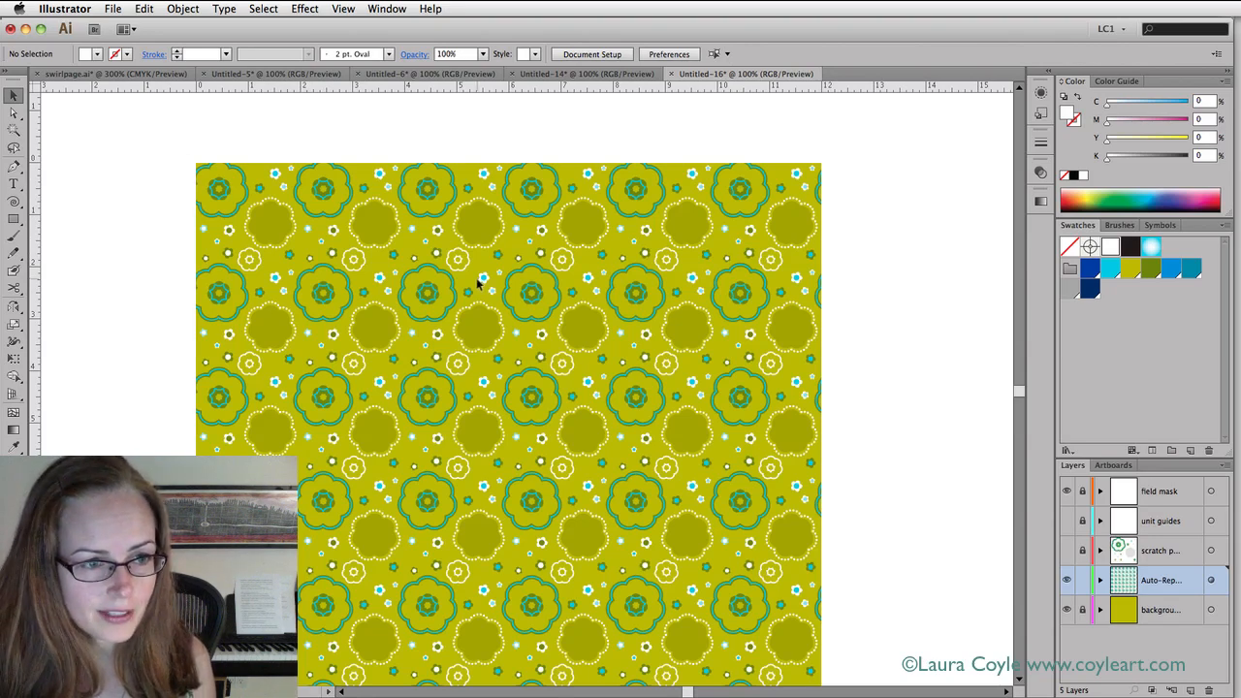
mouse_move(470, 282)
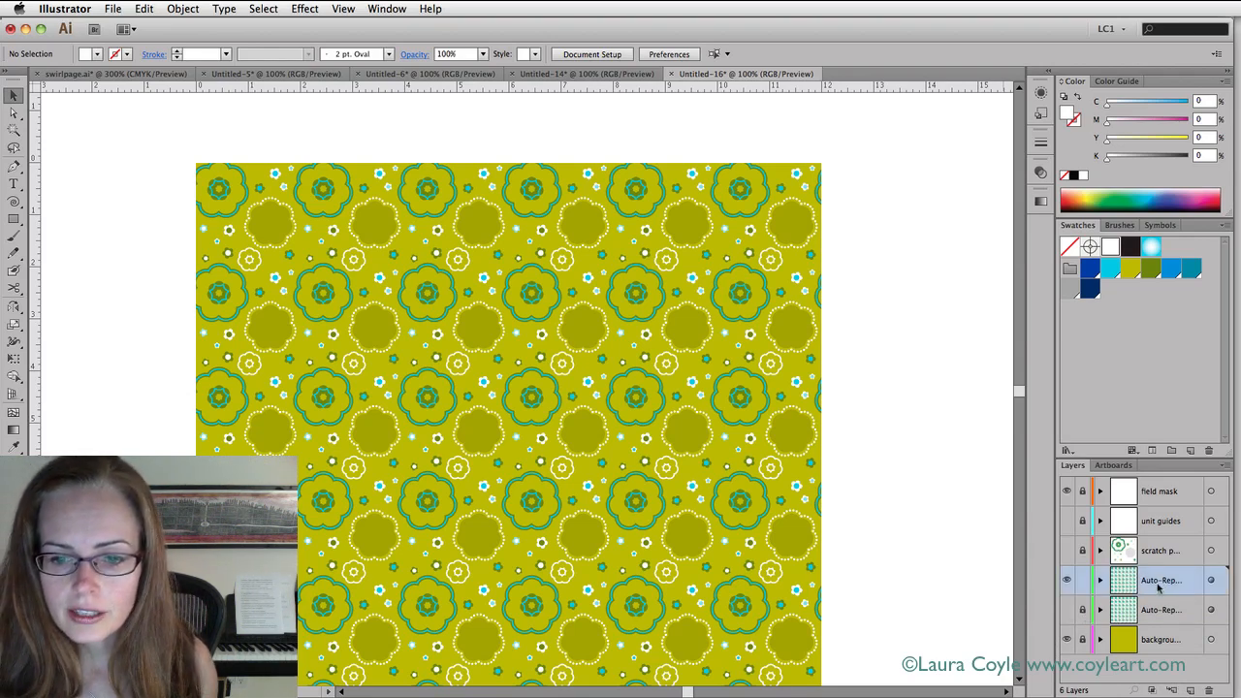
Rename the duplicated Auto-Repeat layer to 'swatch'
double_click(1157, 580)
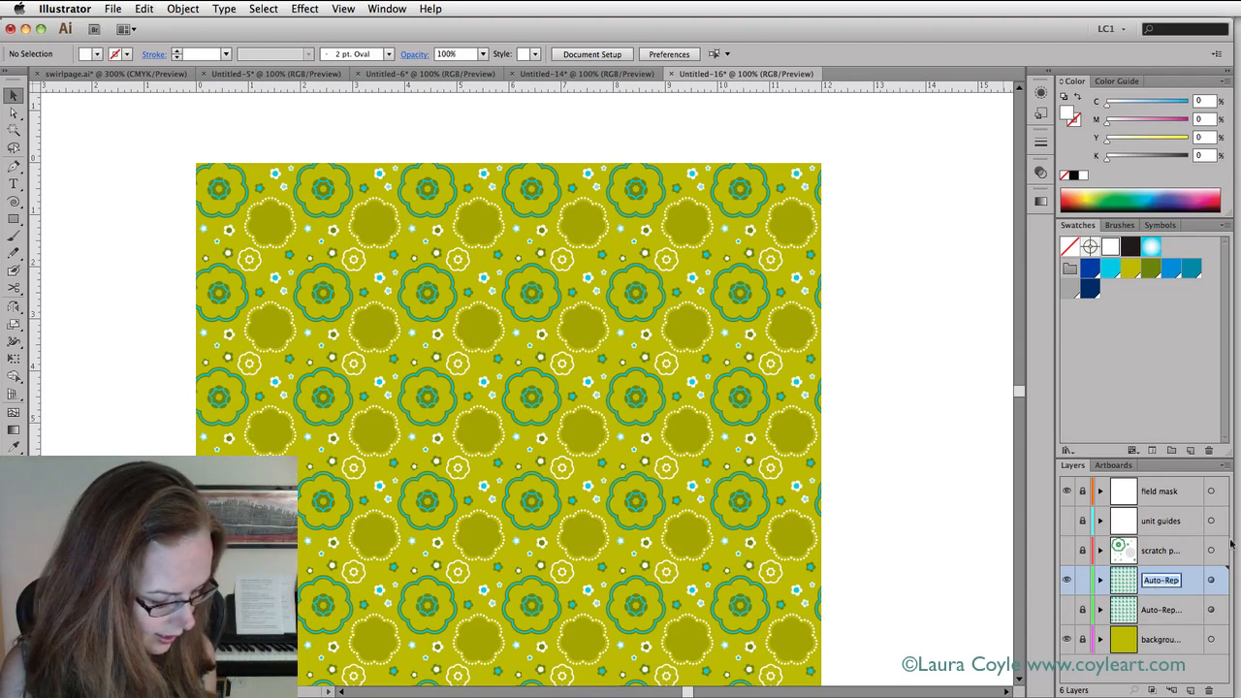
text(swatch)
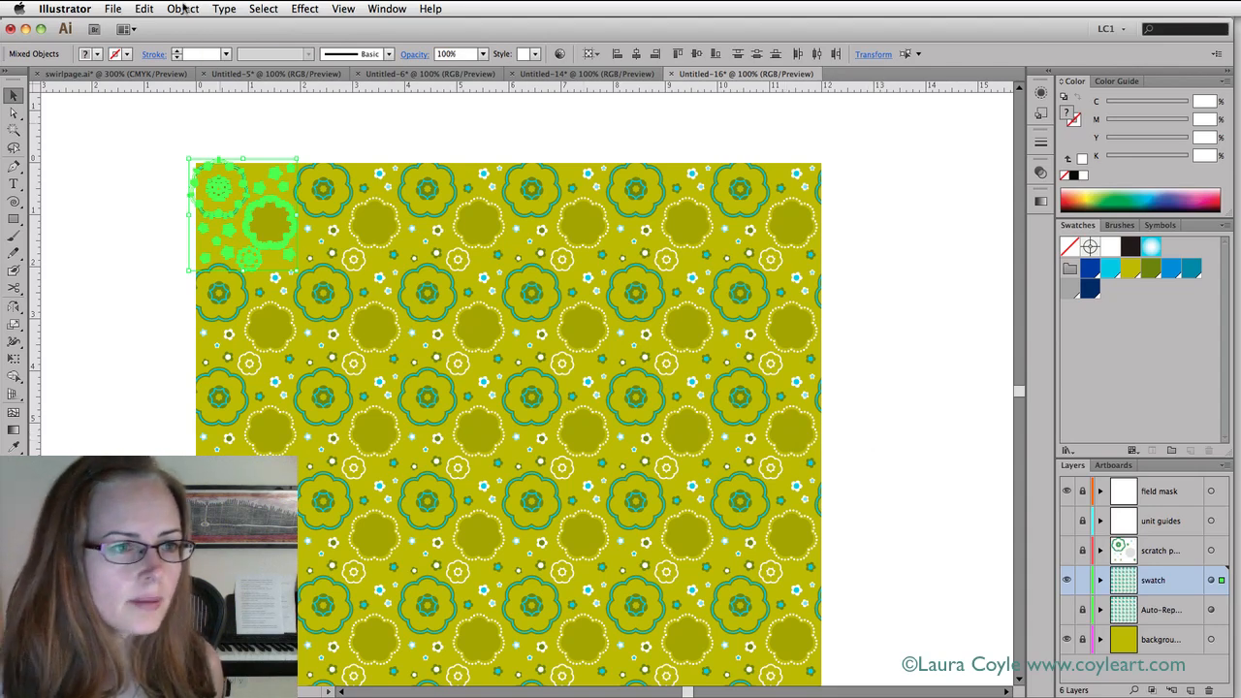
Expand the swatch layer's live repeat into plain artwork with Object > Expand Appearance
click(195, 11)
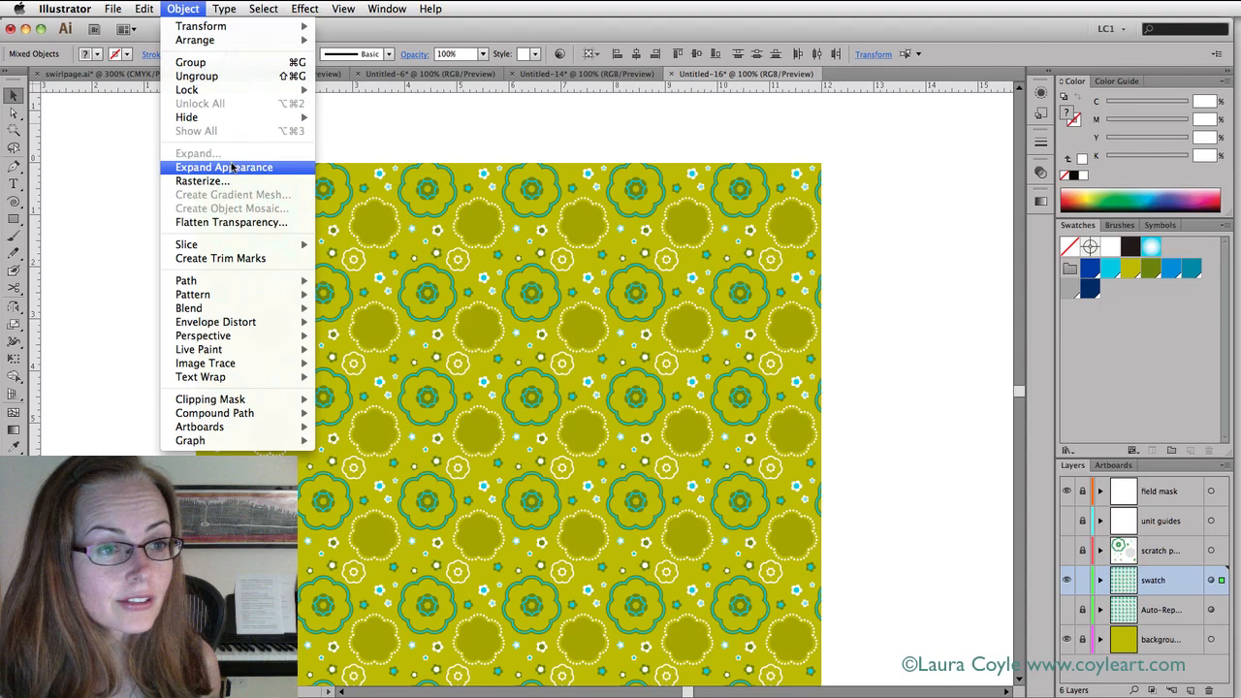
click(223, 167)
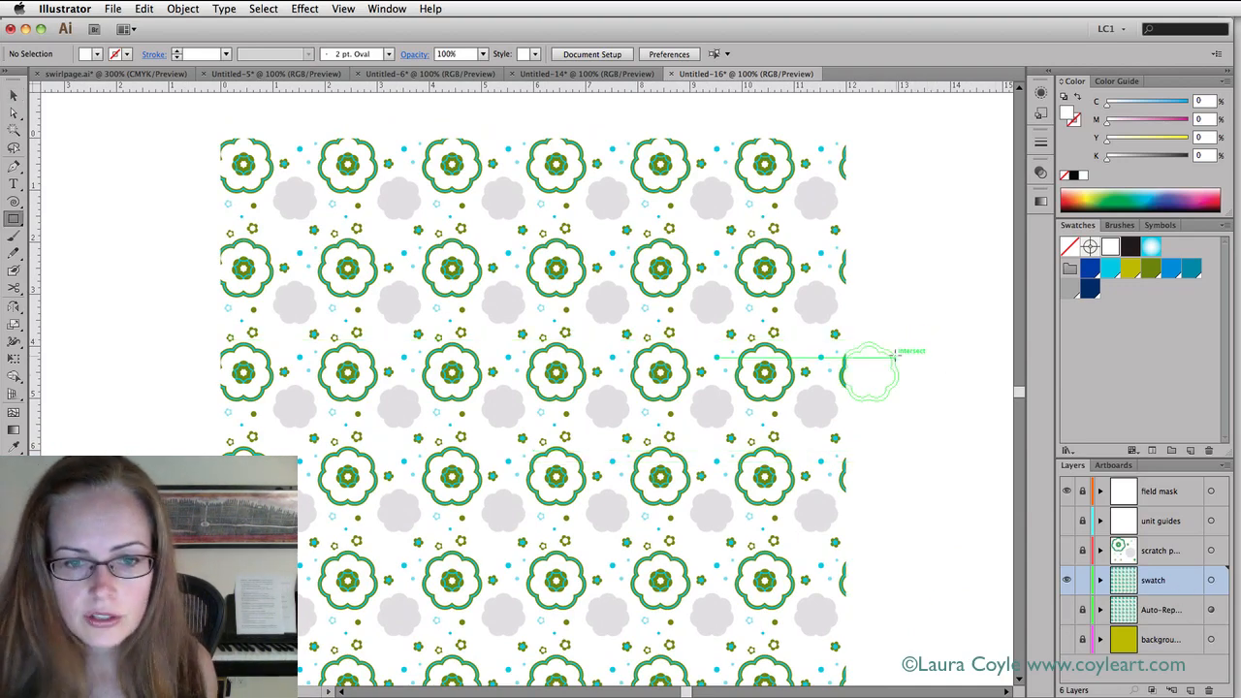
Draw a 2 × 2 in olive square and move it over a flower in the repeat
click(872, 374)
text(2)
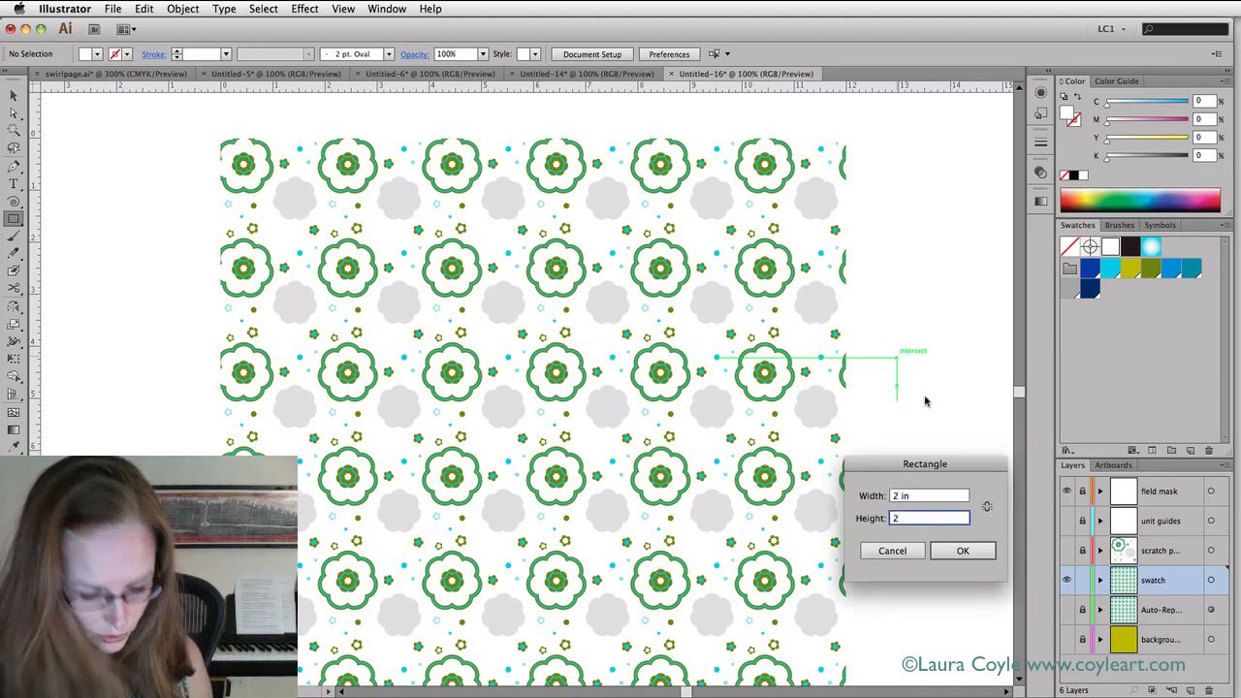
click(962, 549)
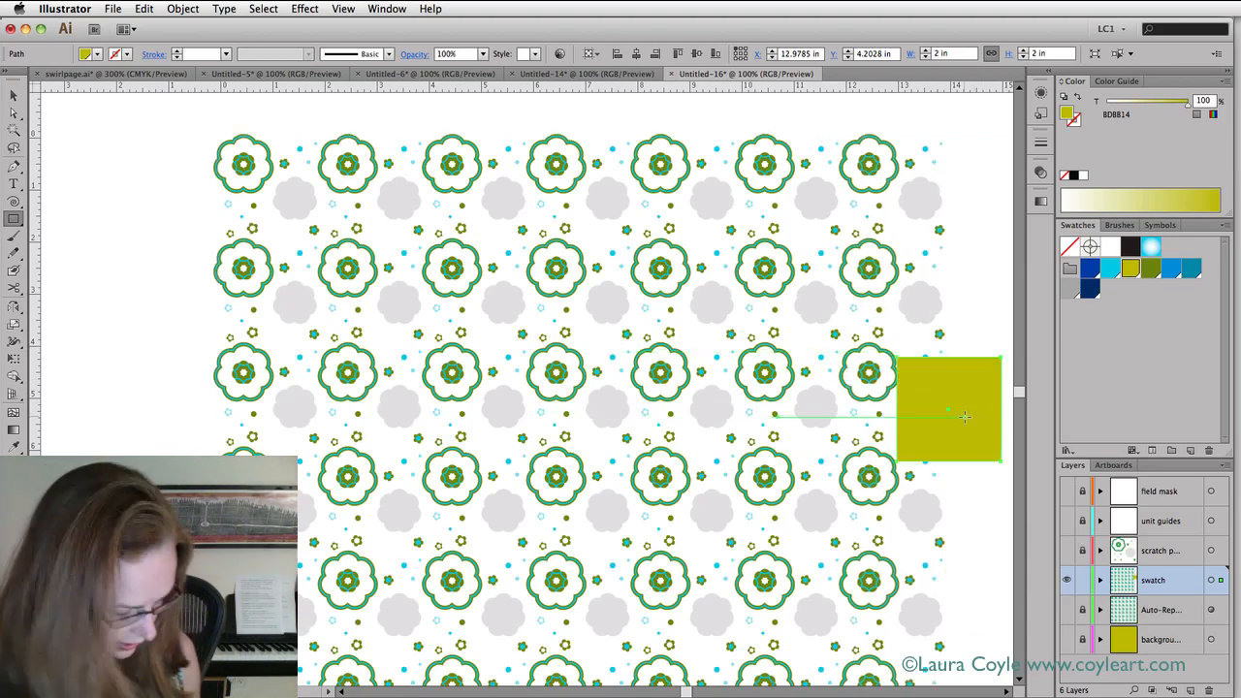
drag(950, 407, 659, 373)
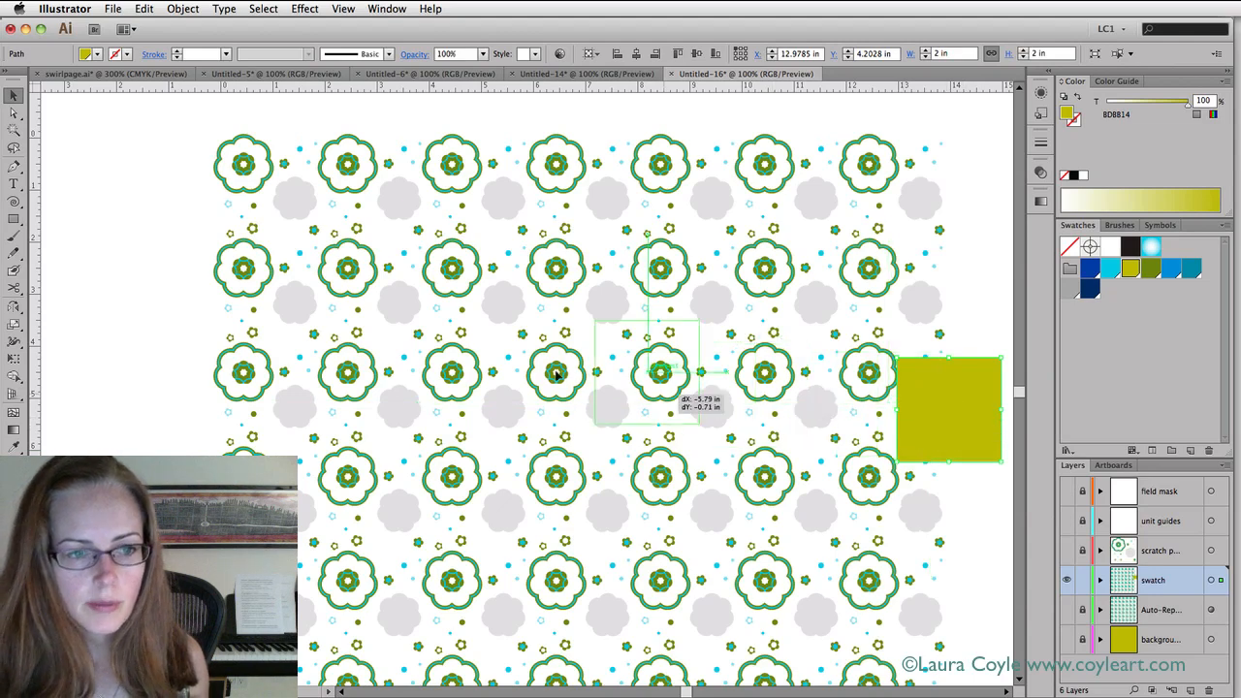
drag(948, 408, 459, 378)
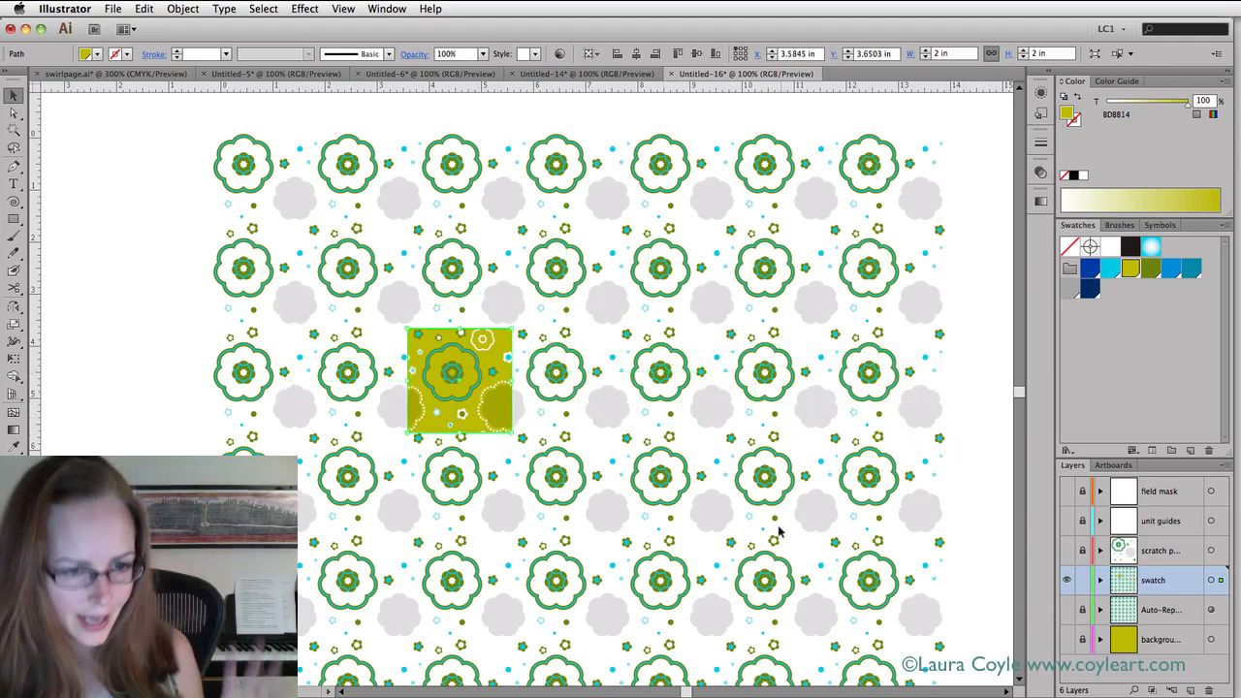
mouse_move(789, 528)
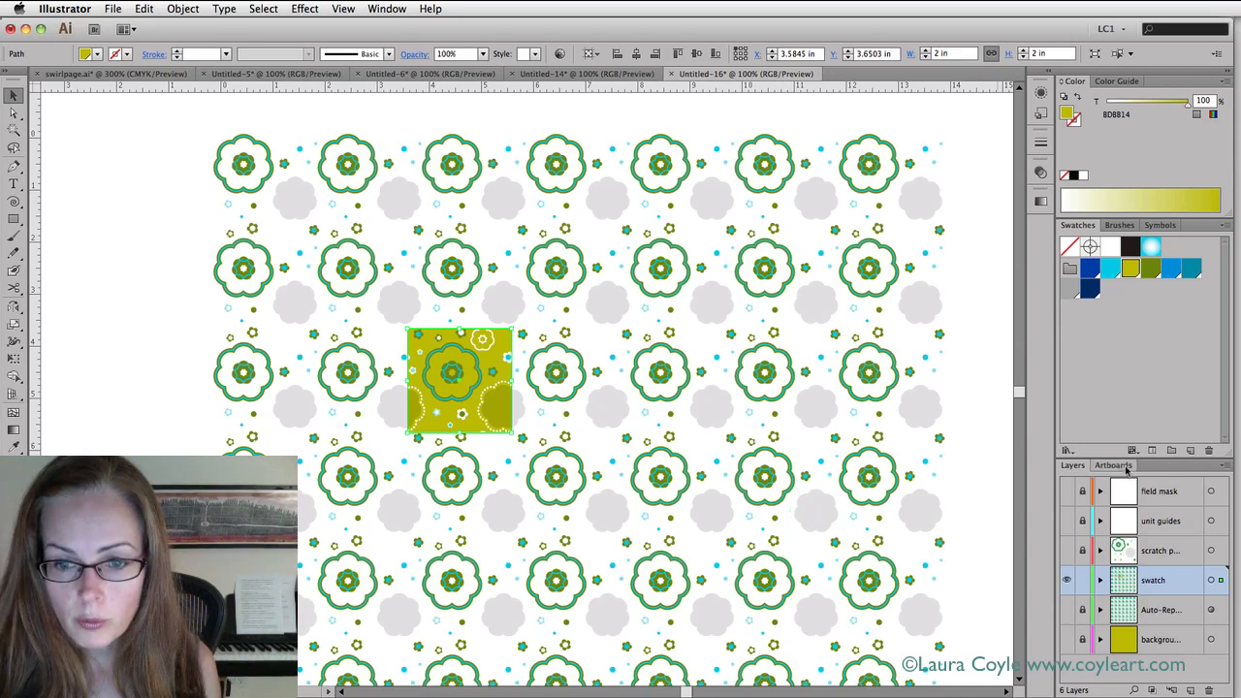
Choose the Export Unit artboard and set the square to align relative to the artboard
click(1114, 466)
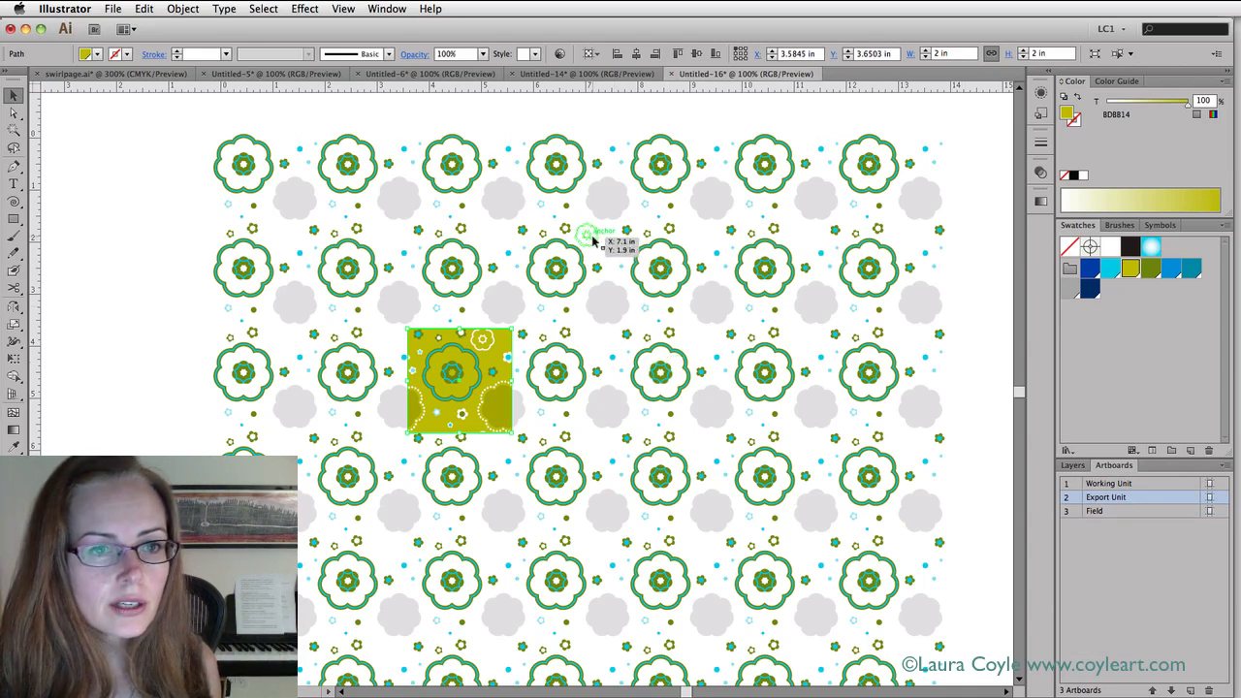
click(581, 132)
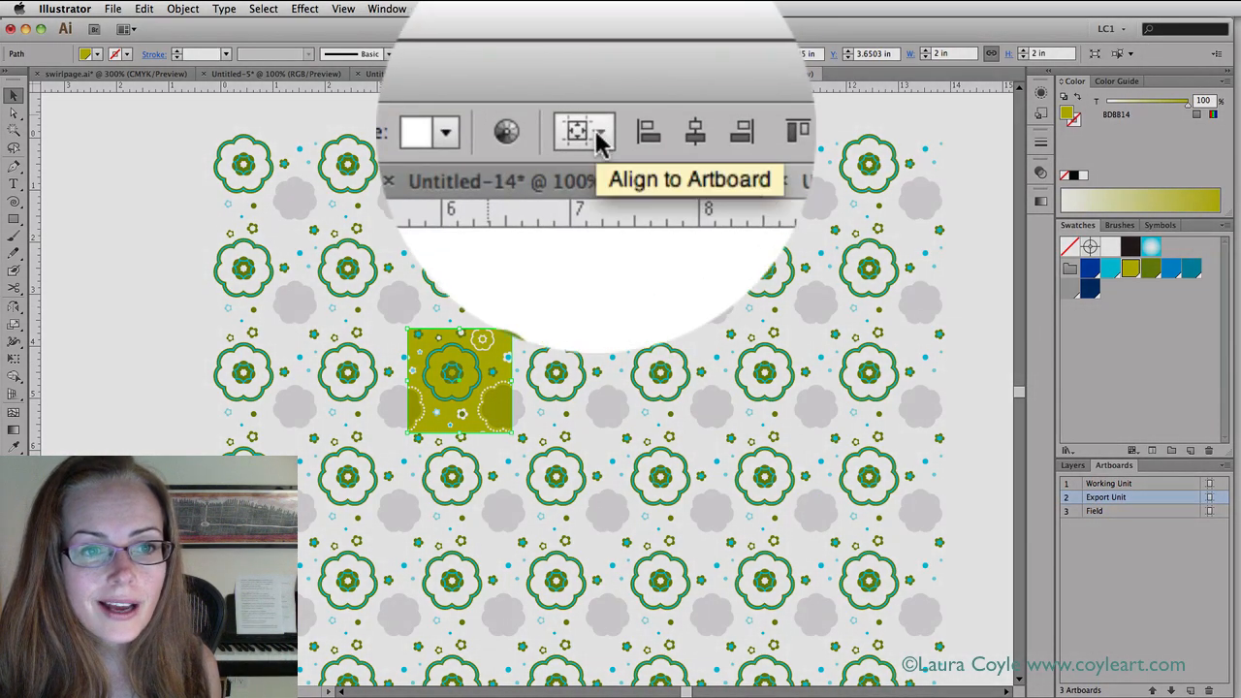
click(600, 131)
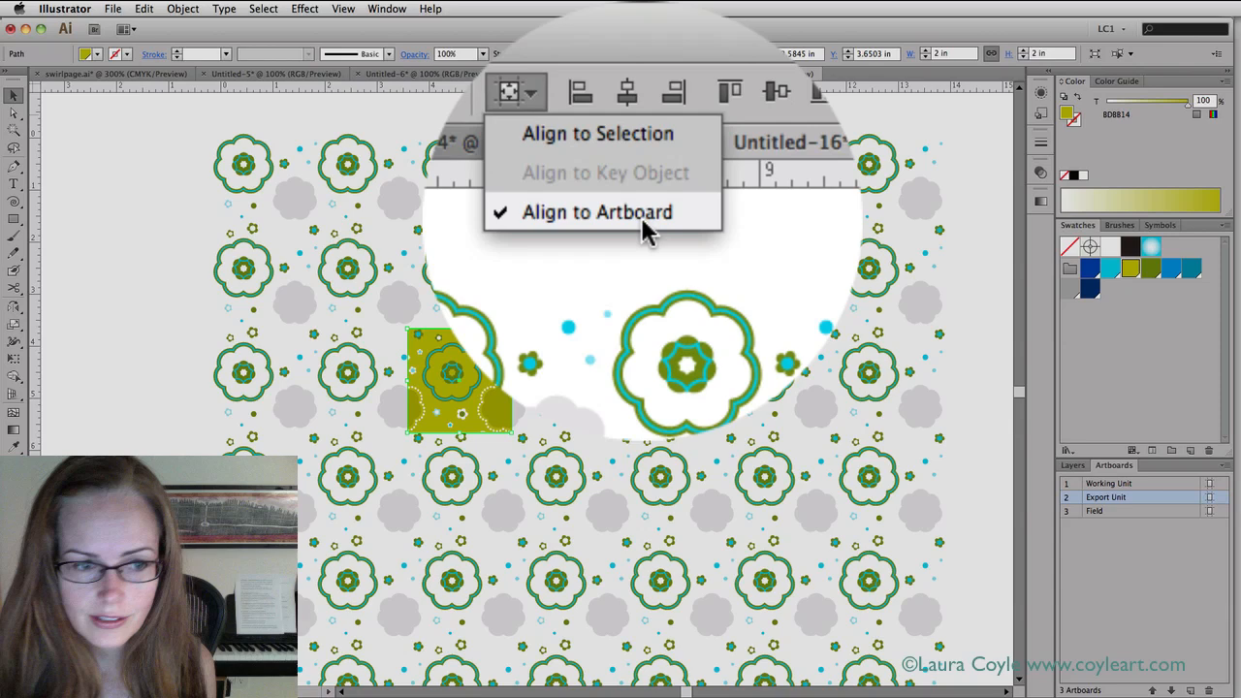
click(601, 212)
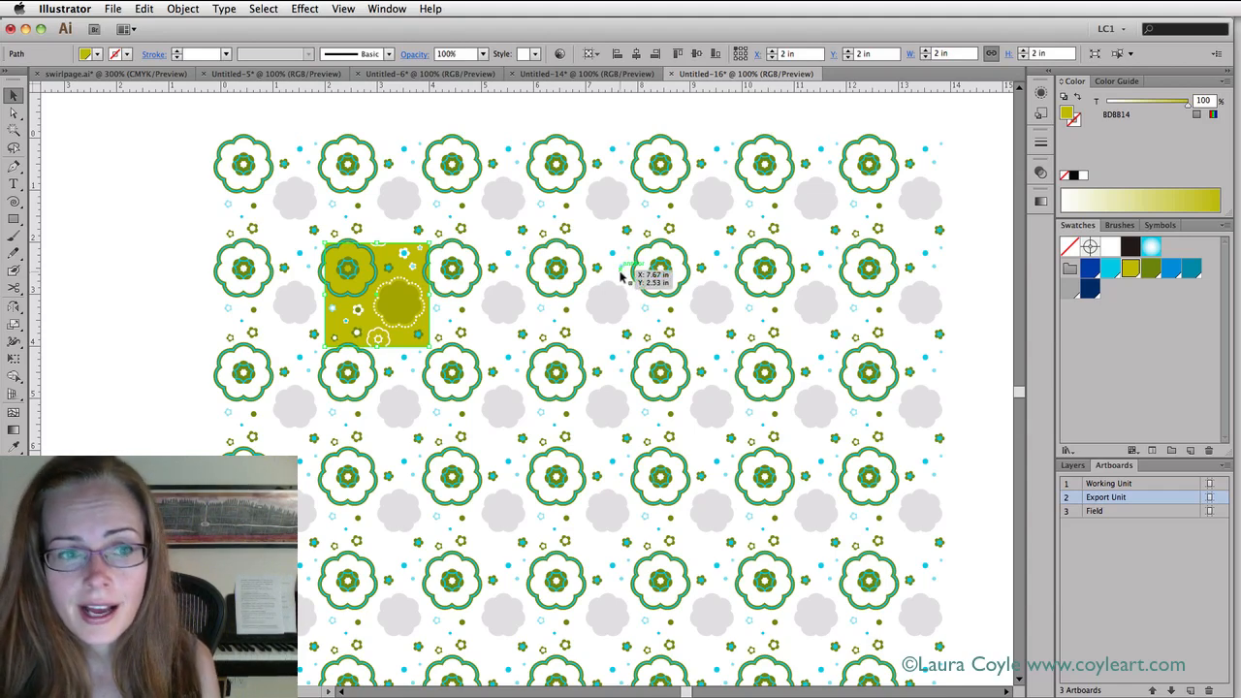
mouse_move(625, 279)
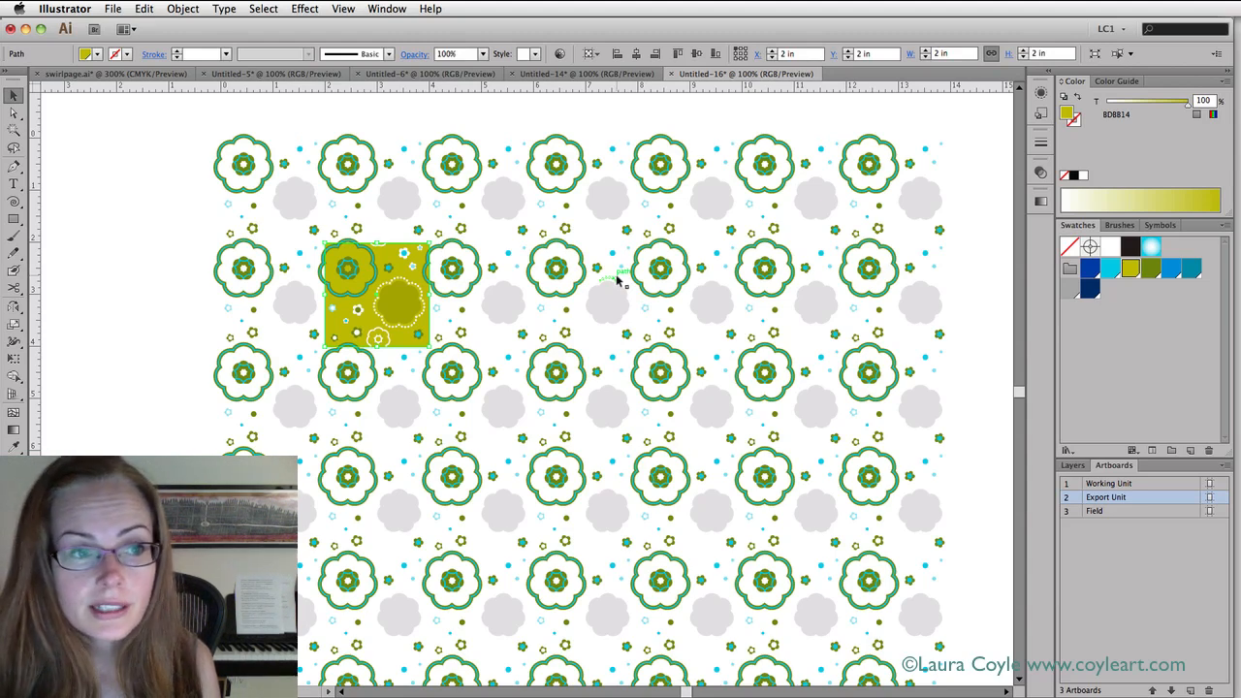
mouse_move(618, 277)
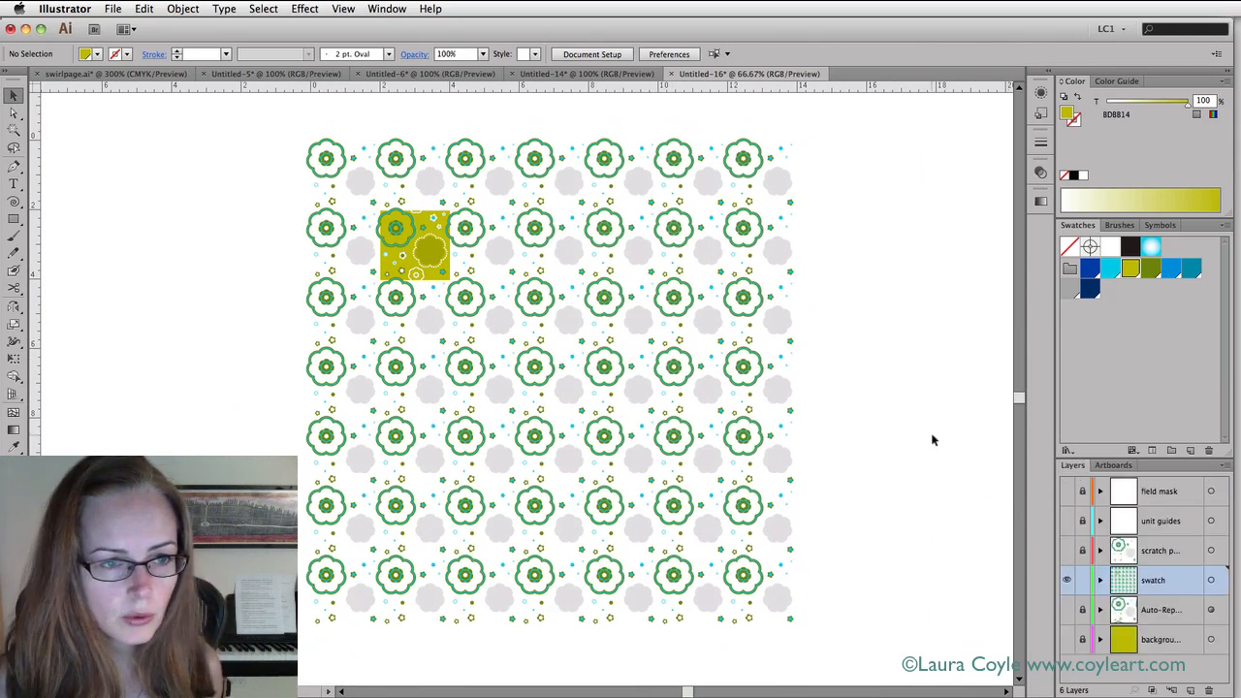
mouse_move(895, 474)
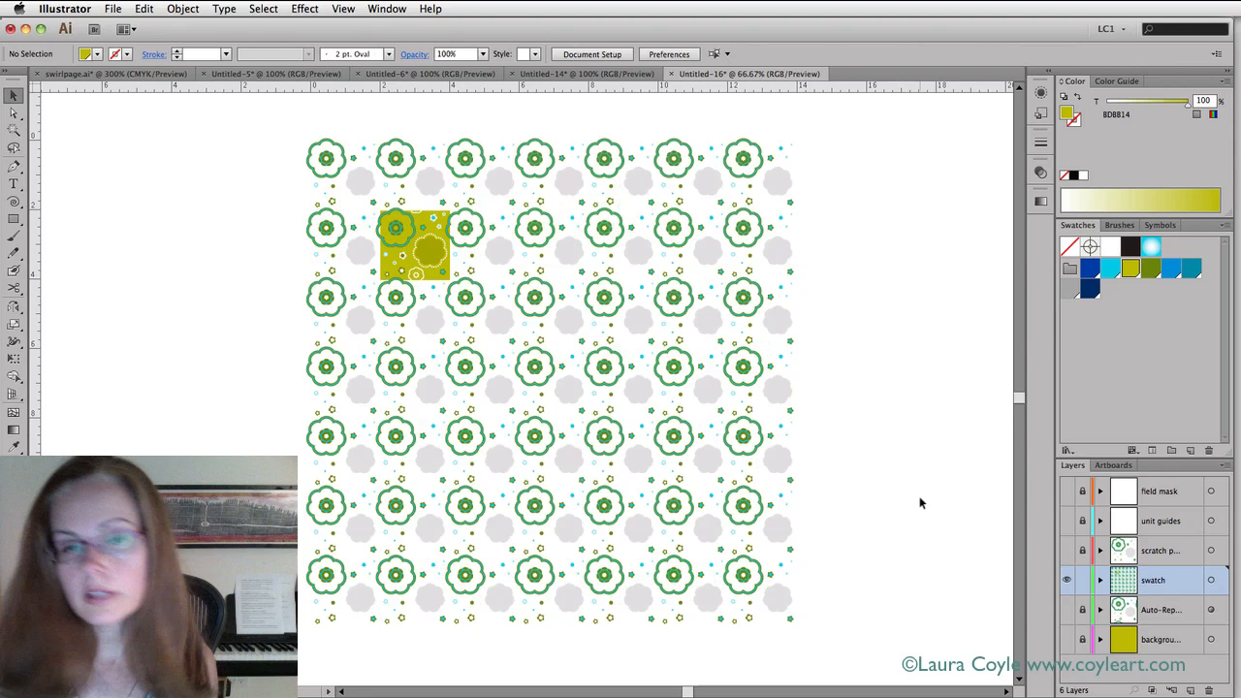
mouse_move(923, 498)
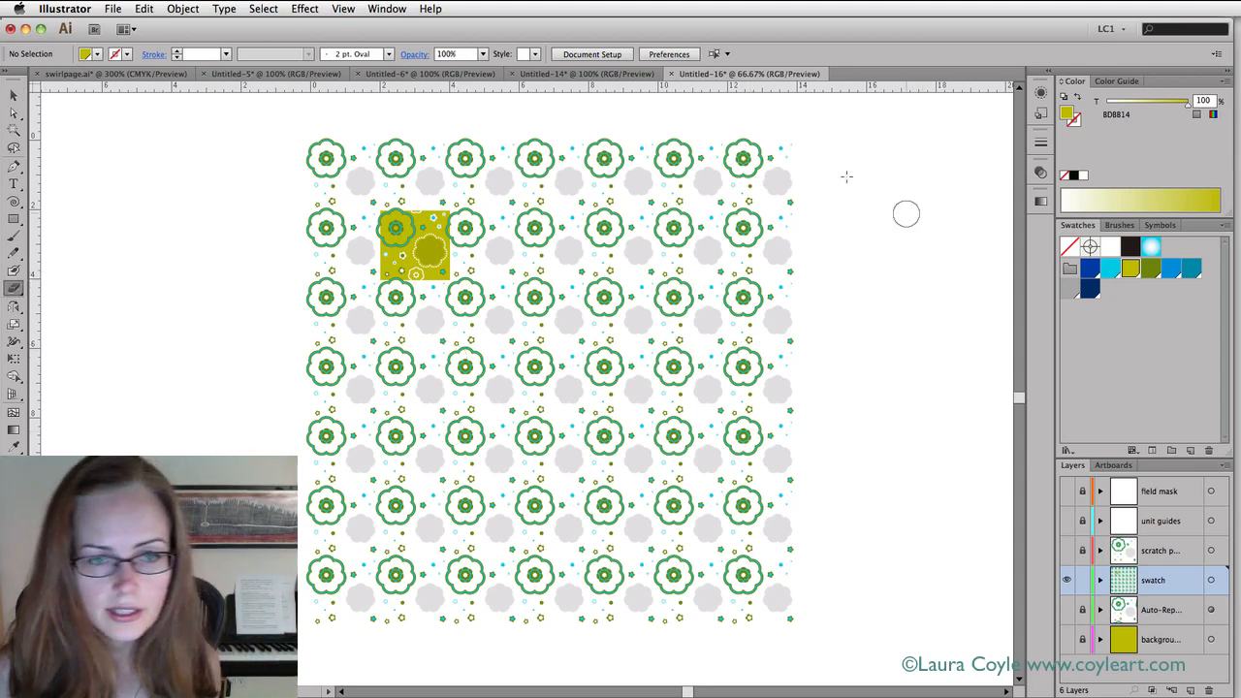
mouse_move(846, 126)
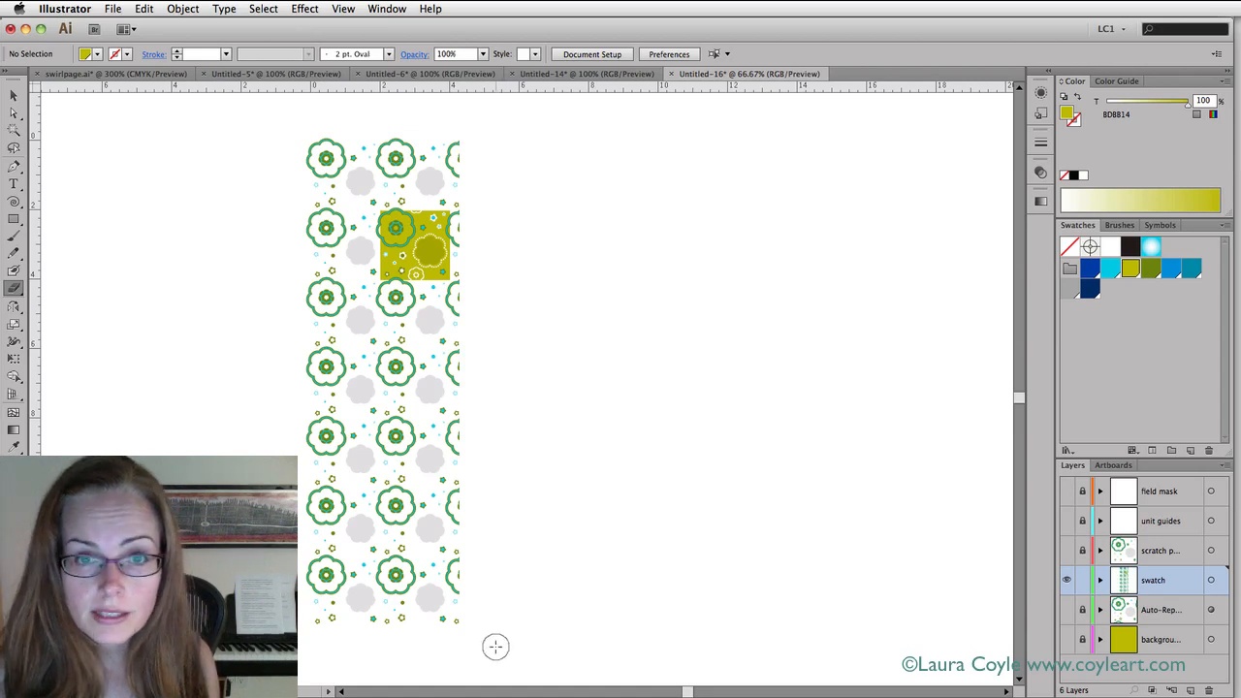
mouse_move(493, 653)
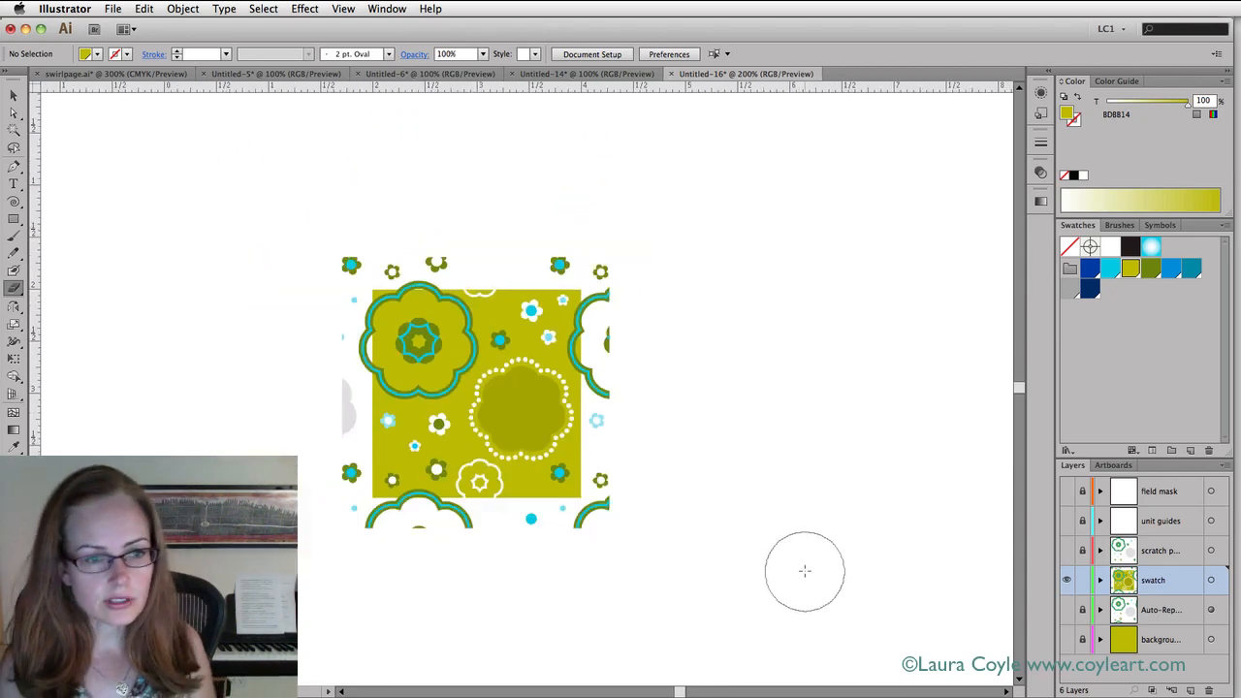
mouse_move(805, 578)
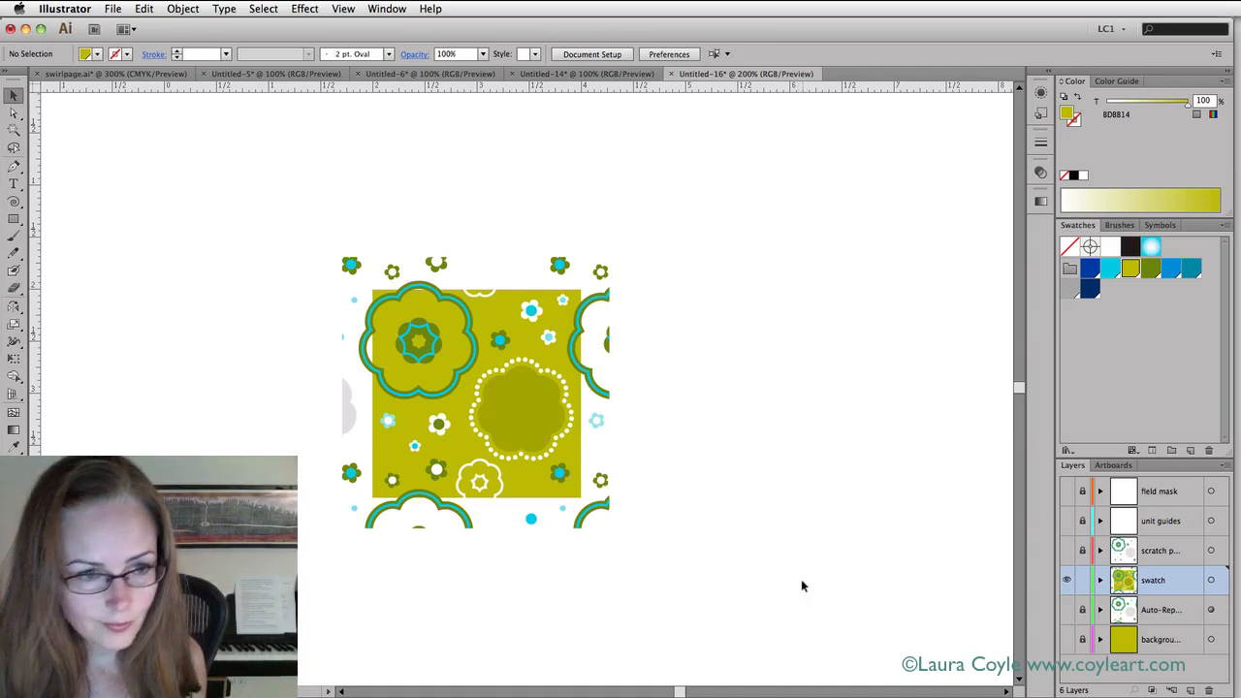
mouse_move(801, 596)
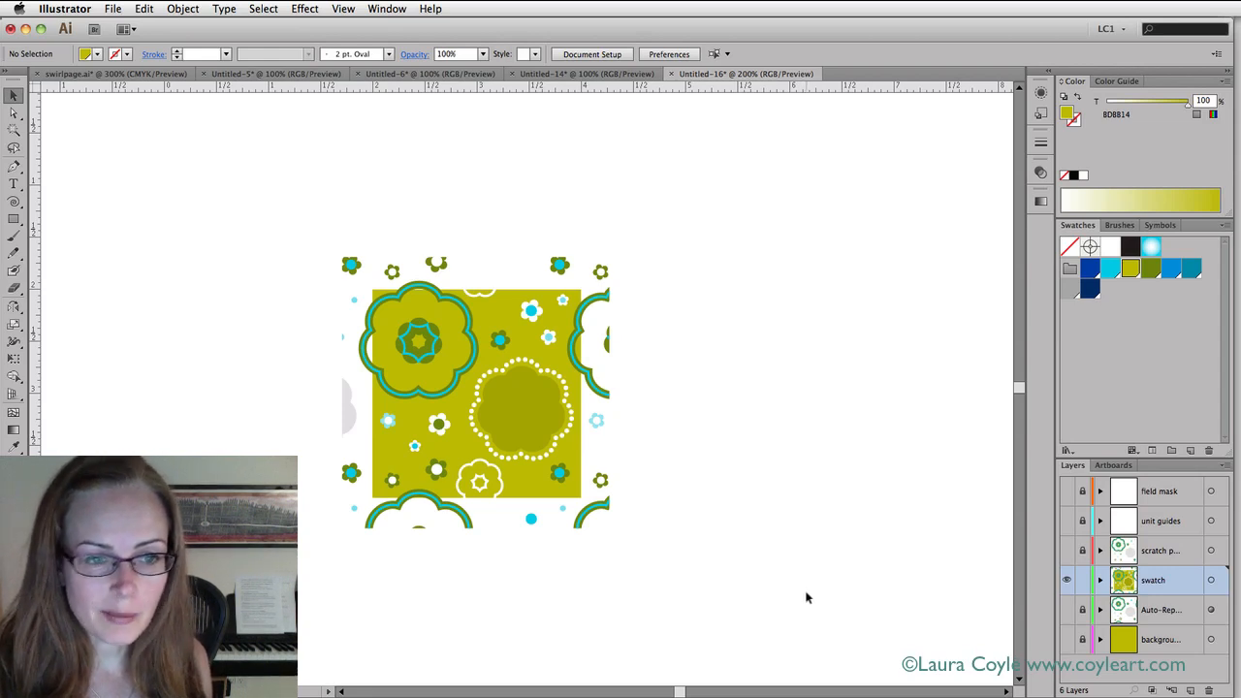
mouse_move(530, 494)
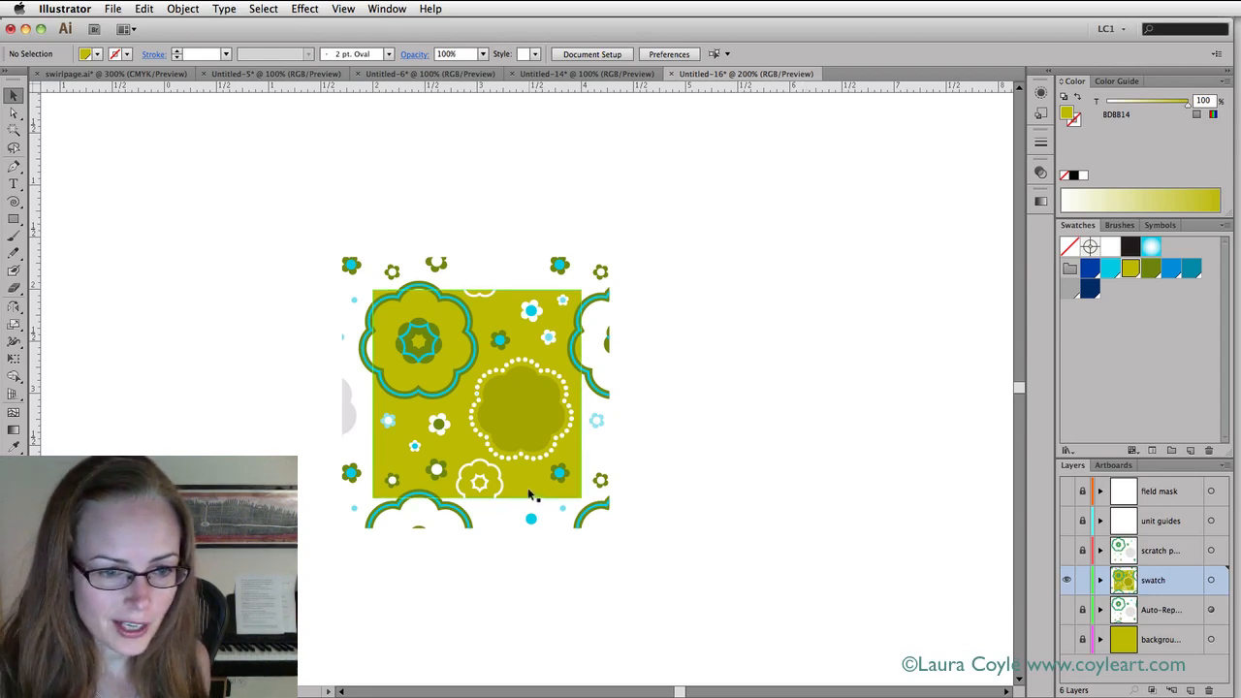
Select the background square behind the floral tile so its fill can be removed
click(528, 490)
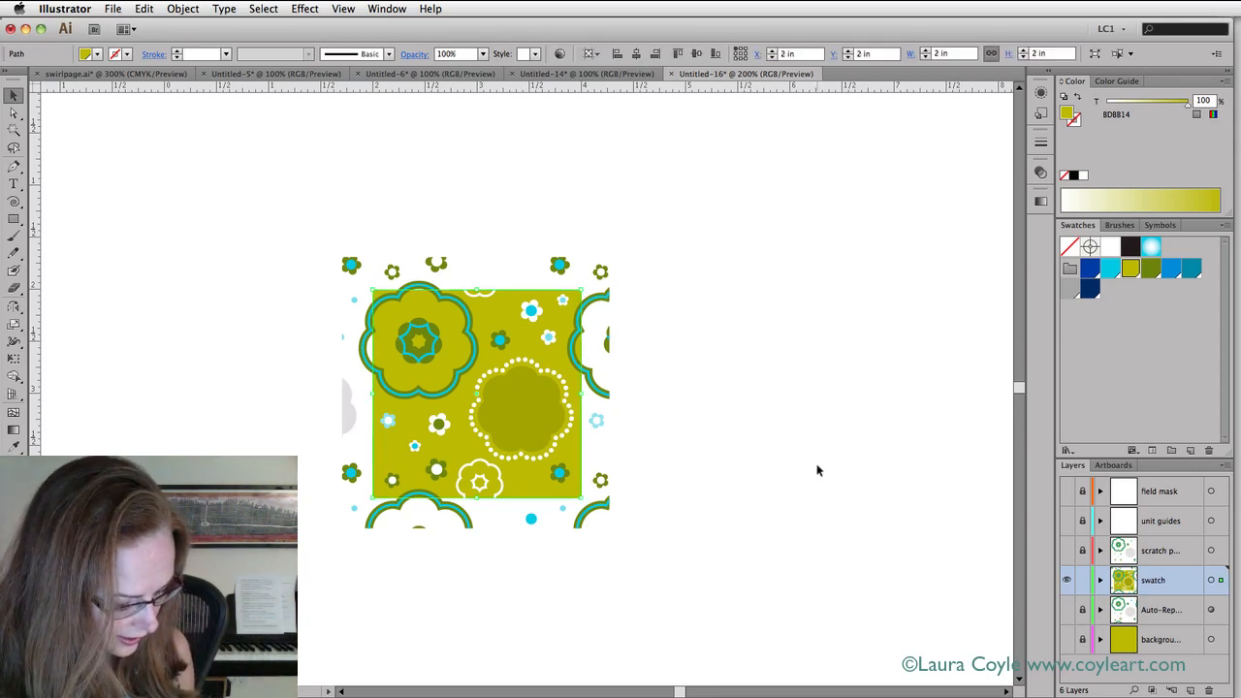
mouse_move(822, 469)
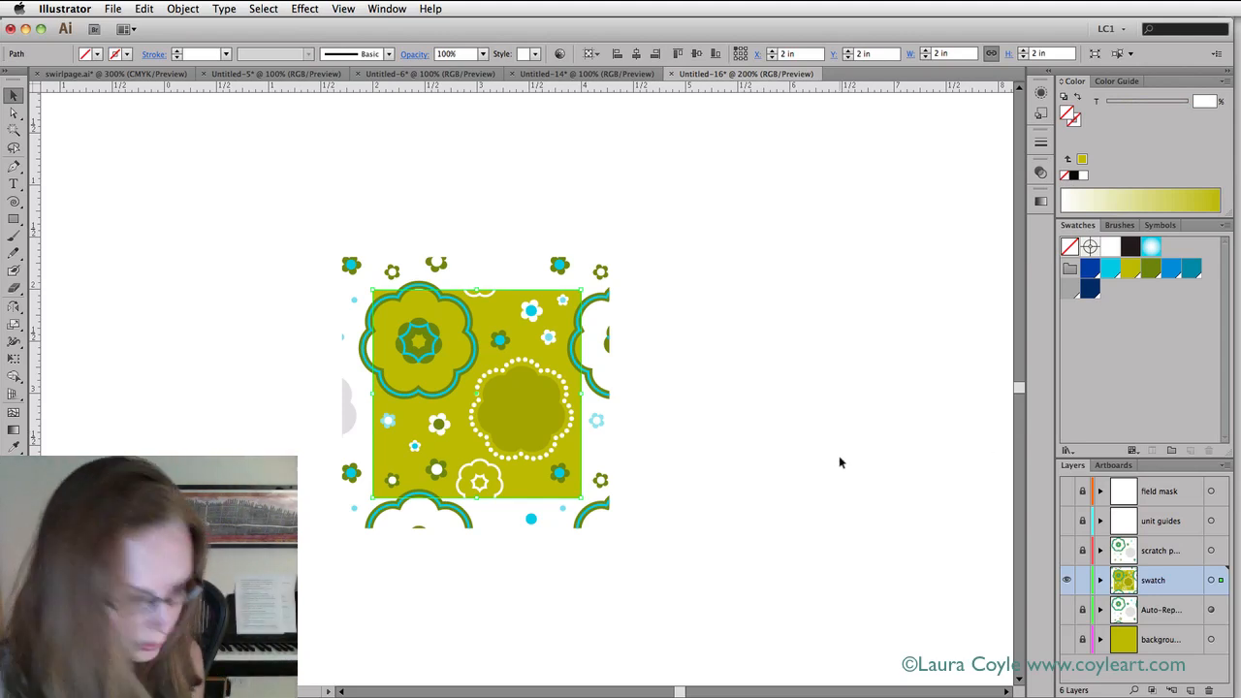
mouse_move(249, 210)
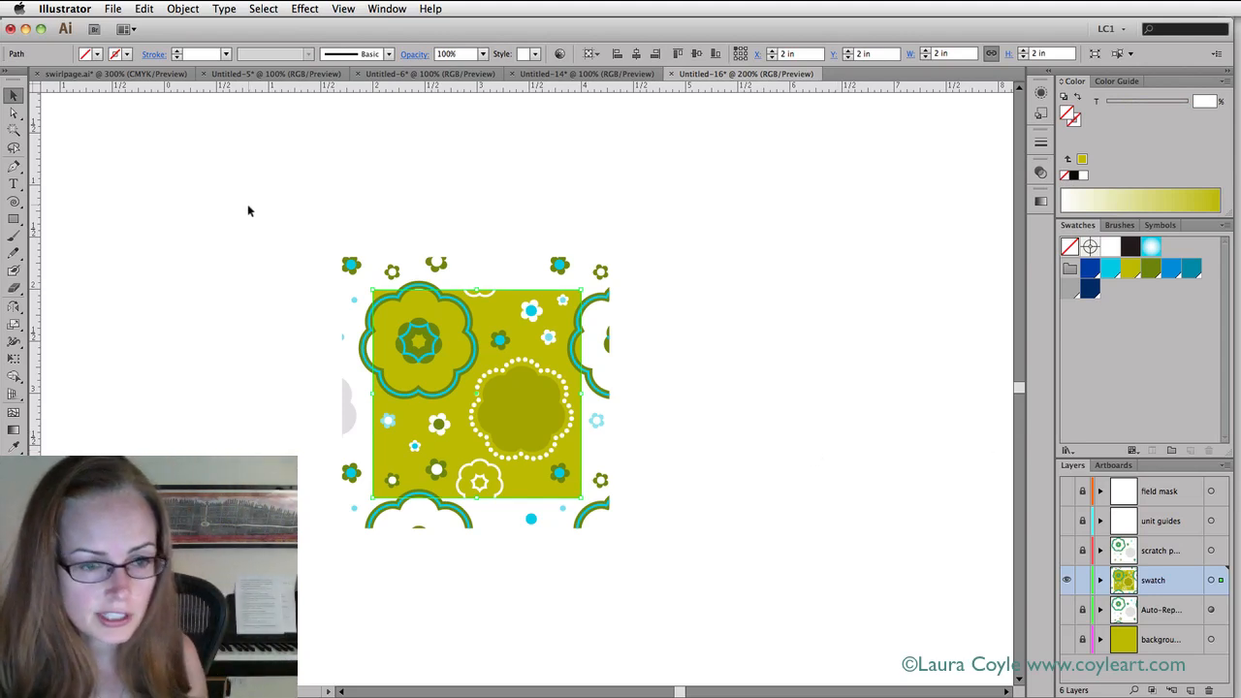
mouse_move(300, 233)
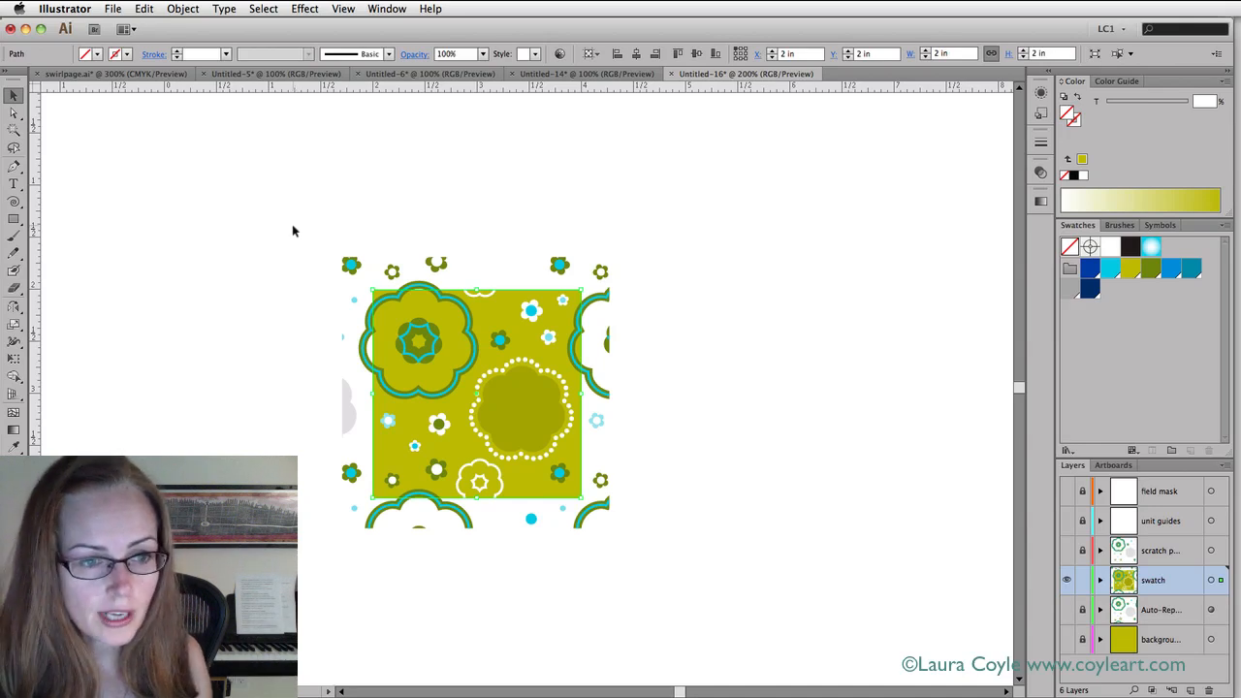
mouse_move(282, 220)
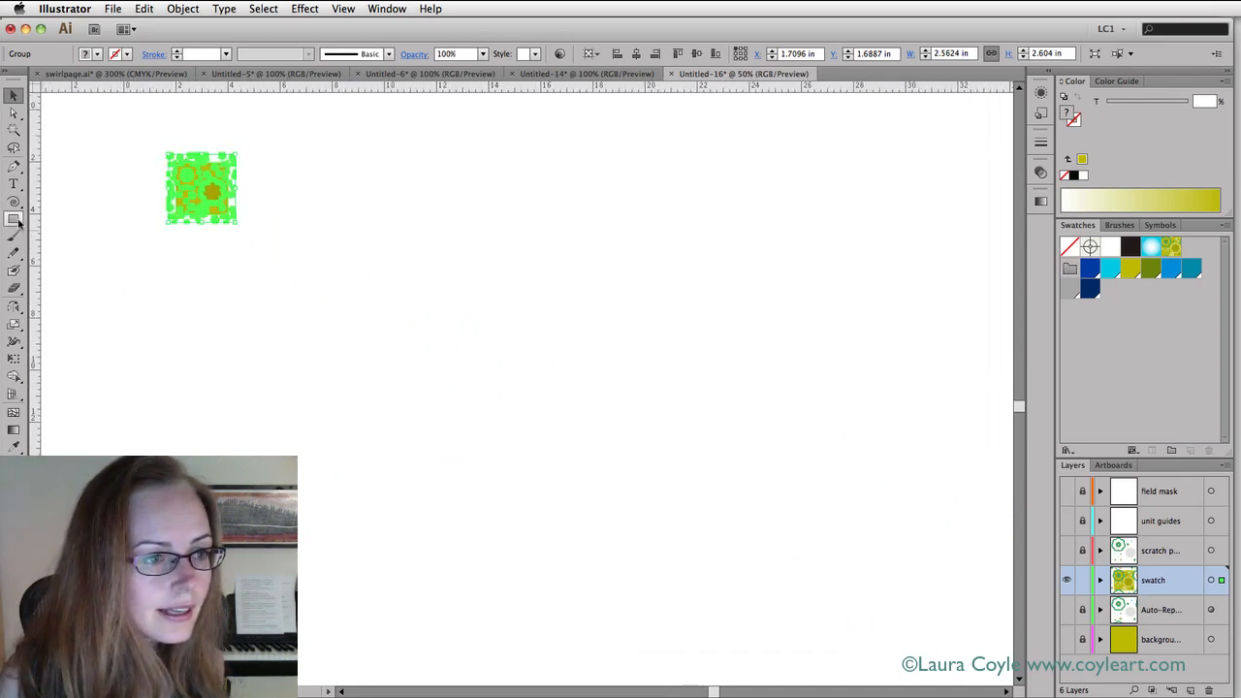
Drag the green floral tile artwork into the Swatches panel
drag(378, 165, 885, 625)
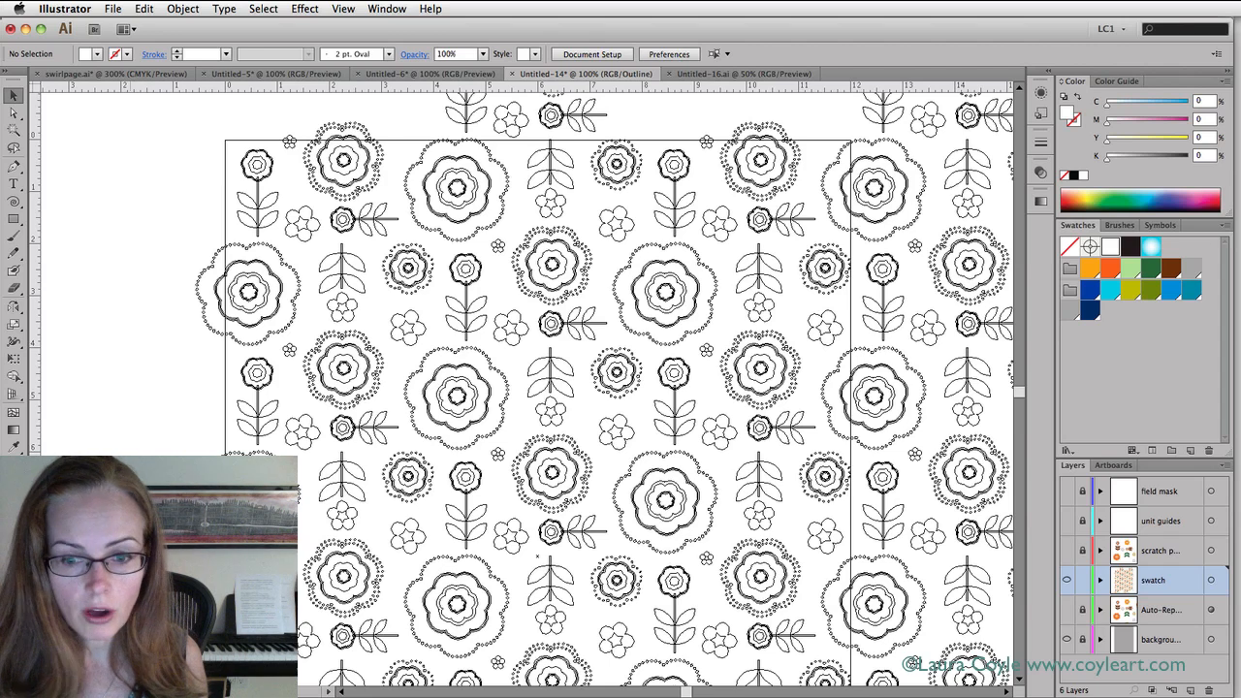
Preview the orange floral artwork in full colour and pick the Rectangle tool
click(1082, 579)
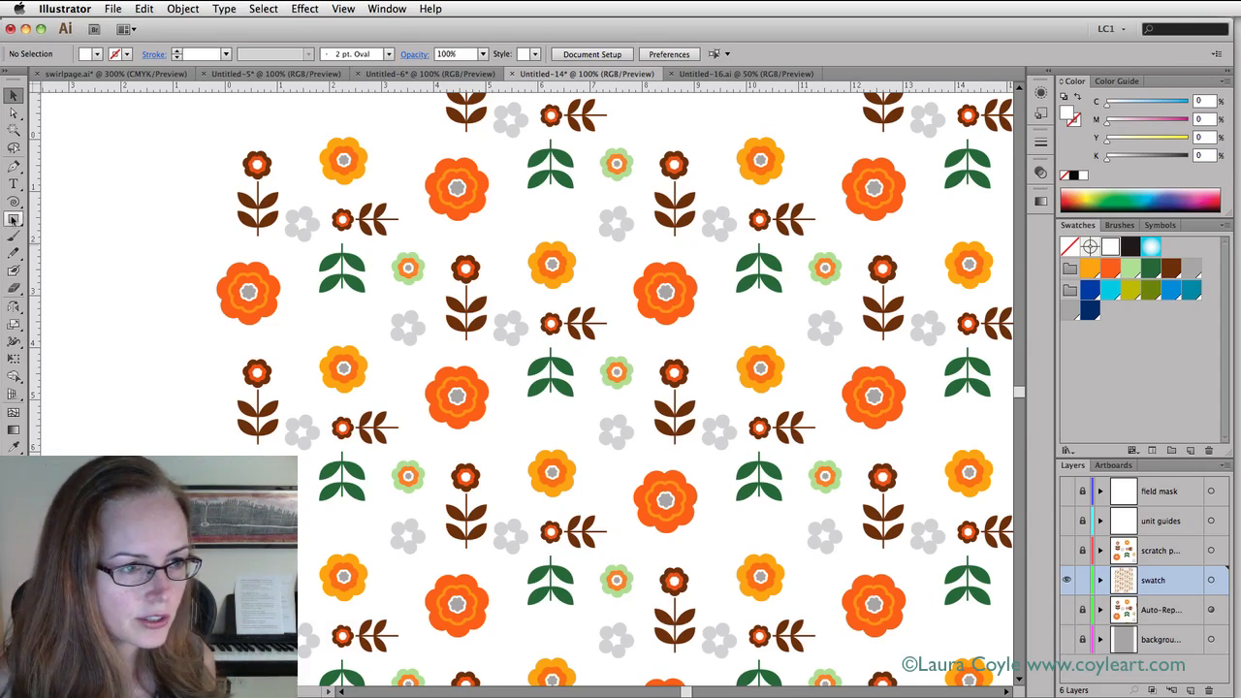
click(130, 429)
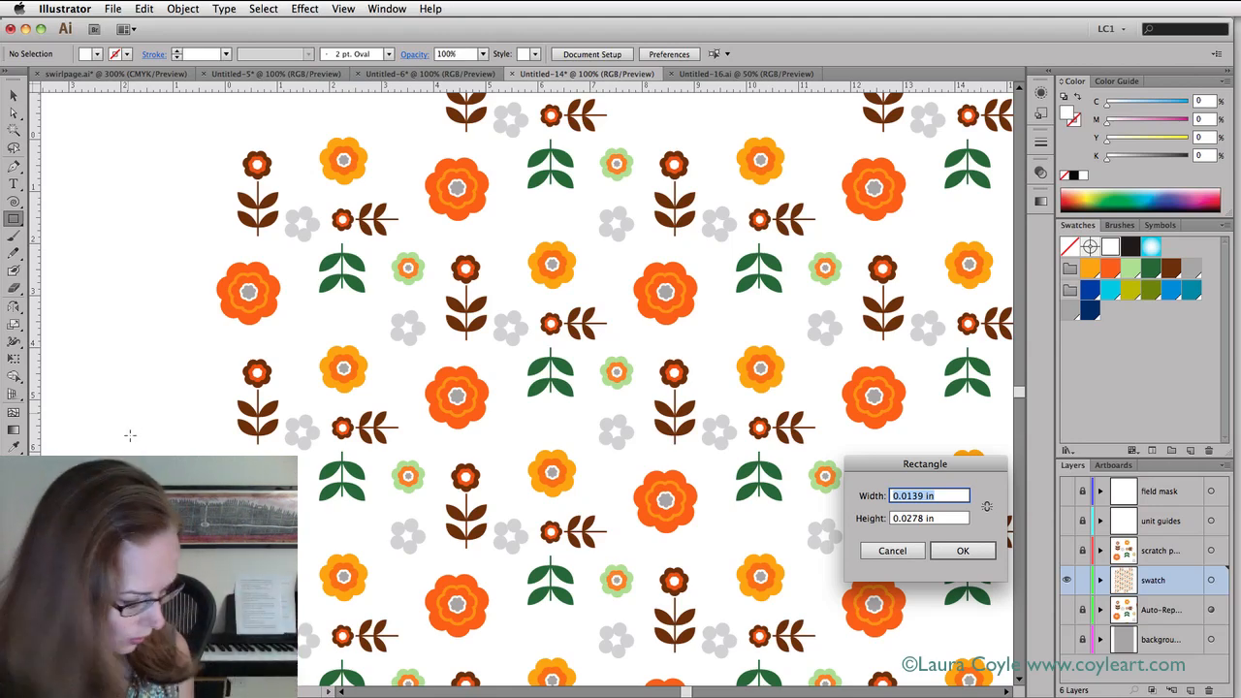
Draw an 8 × 4 in rectangle and fill it with grey
text(8 in)
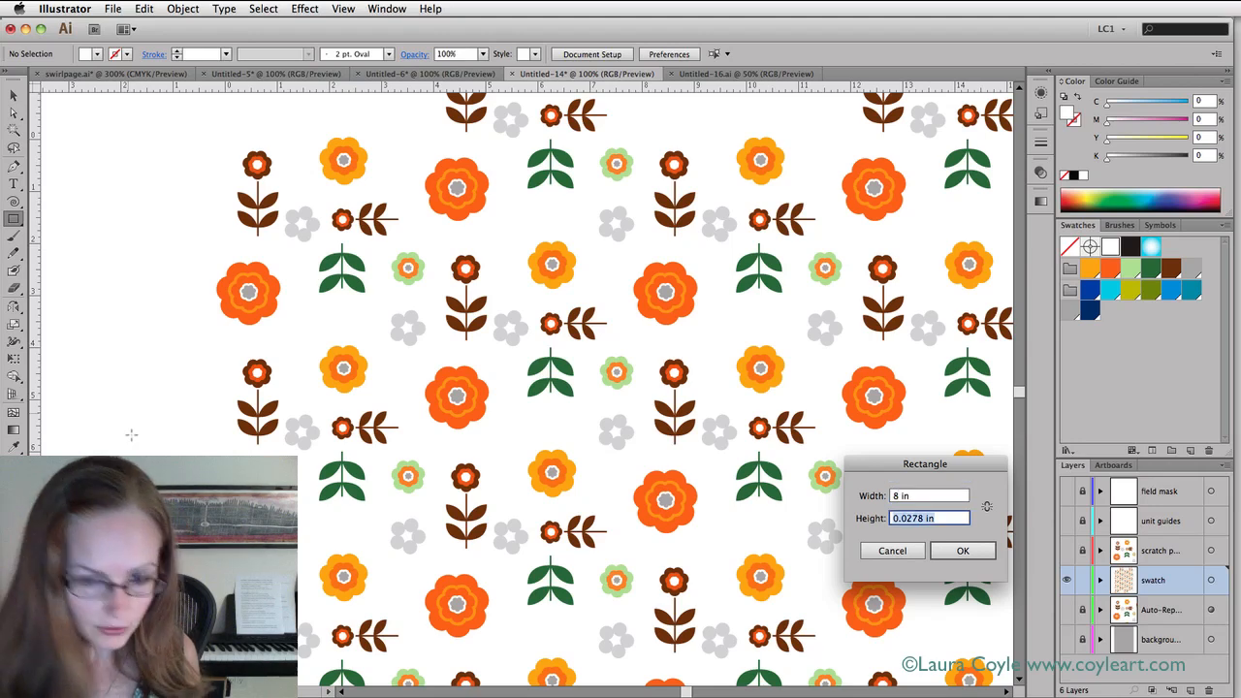
text(4)
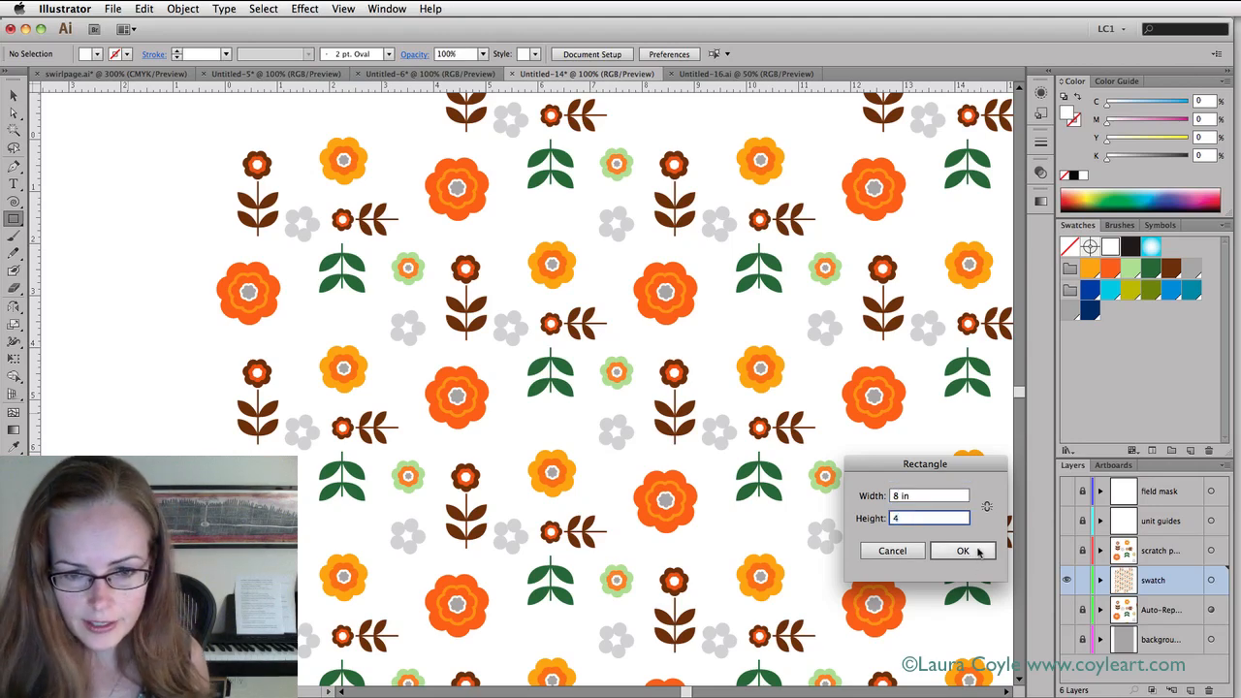
click(963, 550)
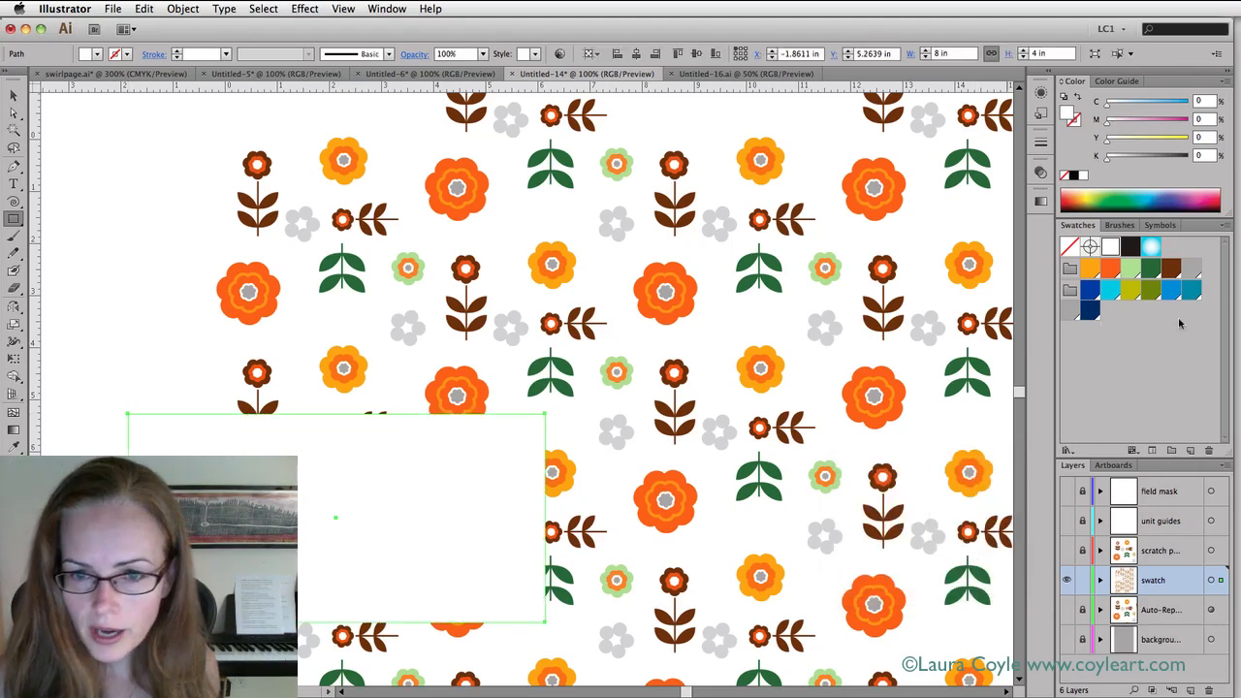
click(1119, 270)
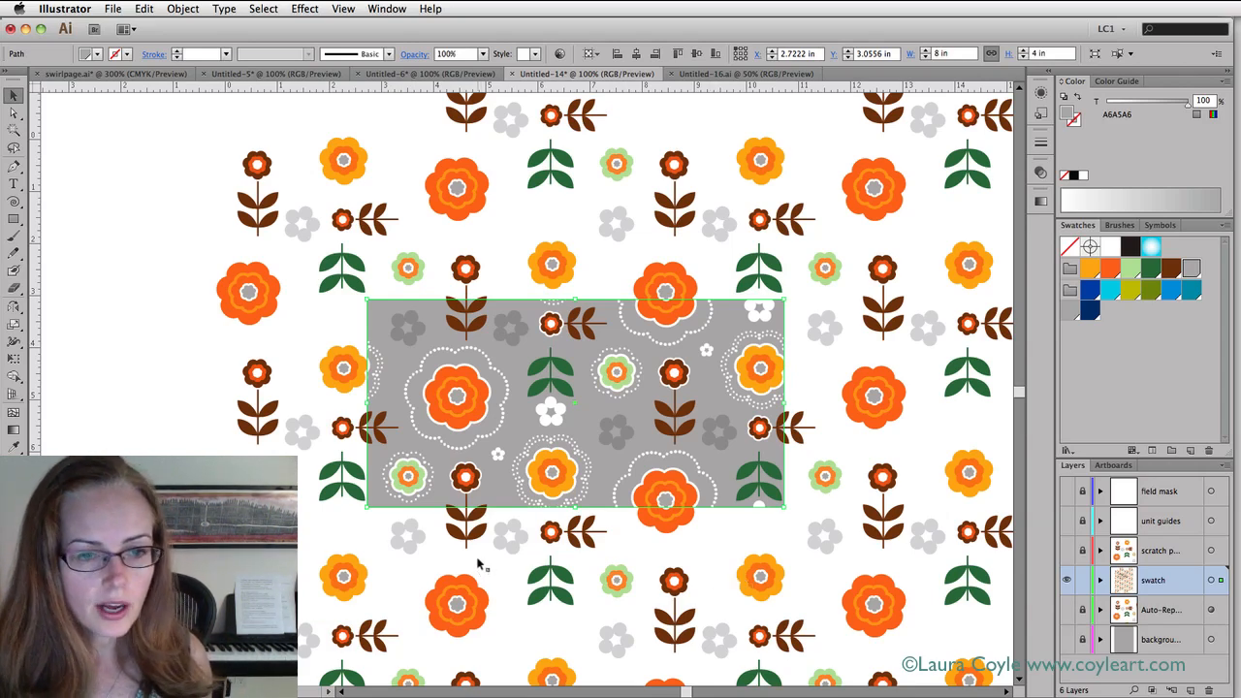
mouse_move(490, 551)
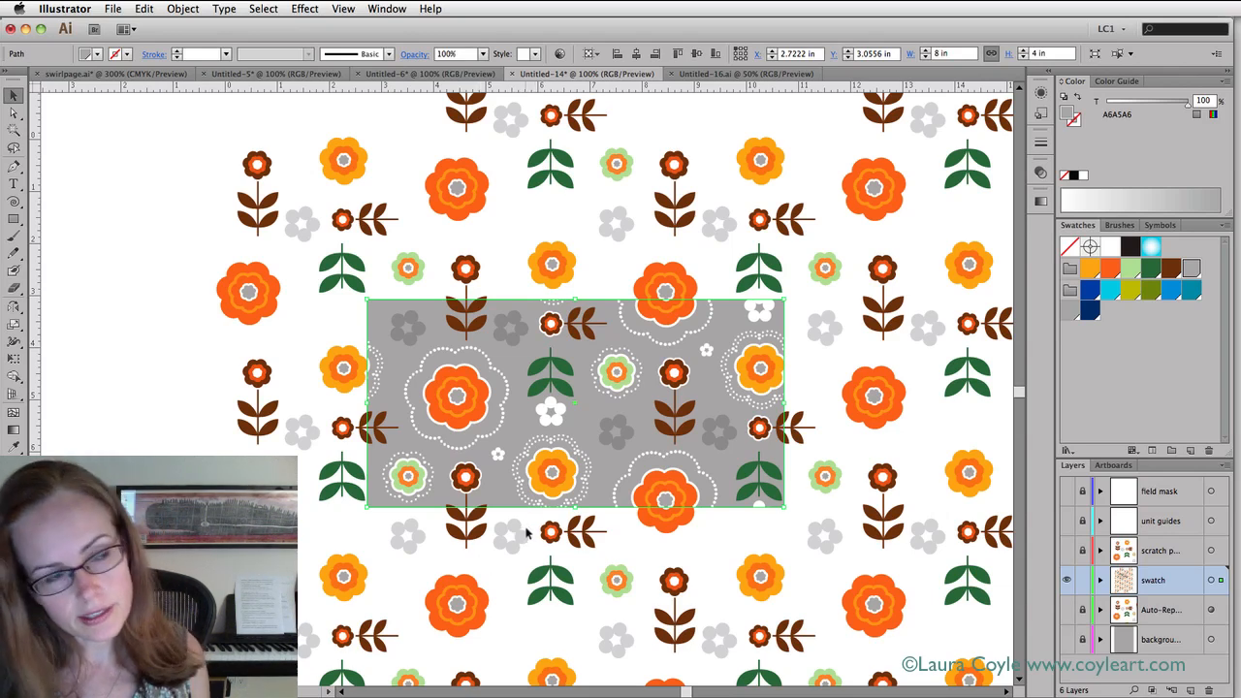
mouse_move(1113, 465)
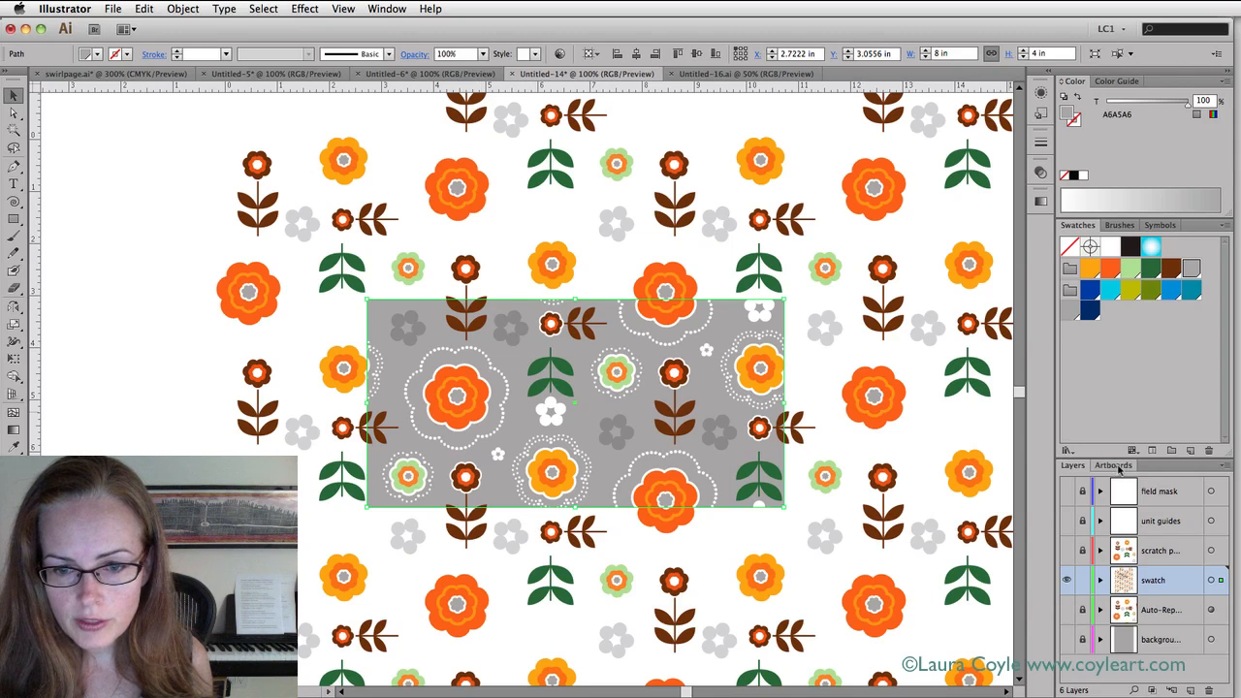
Centre the grey rectangle horizontally and vertically on the Export Unit artboard
click(1113, 465)
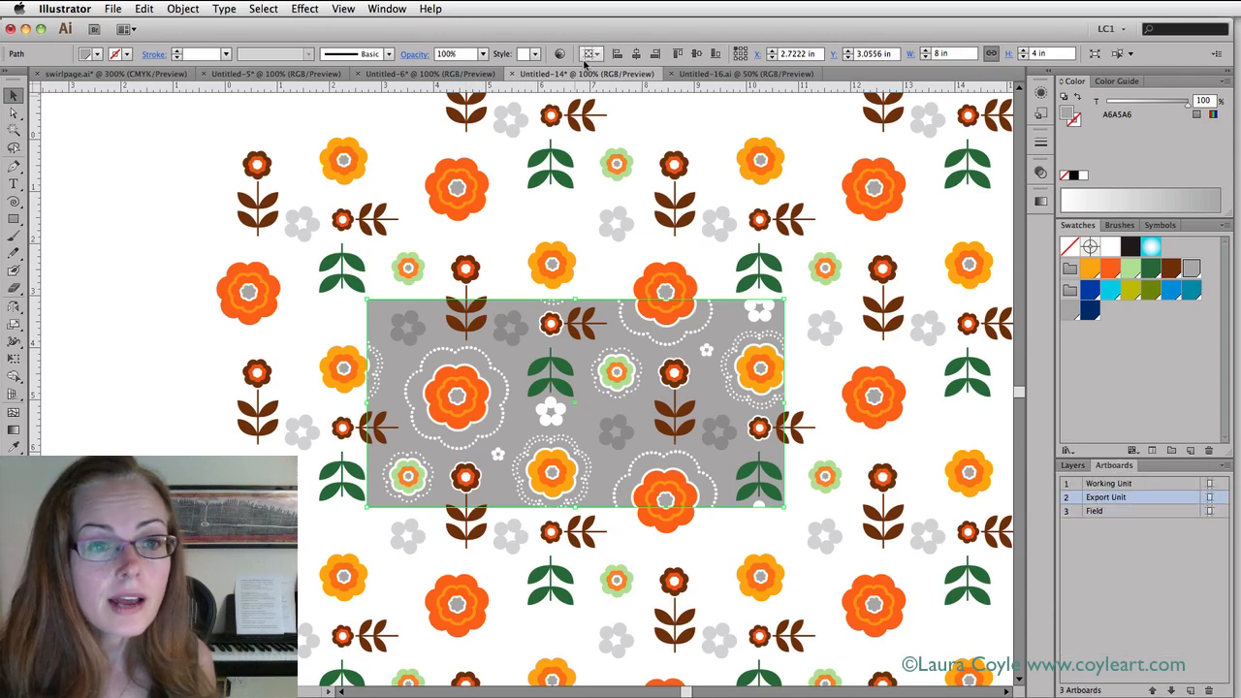
click(589, 53)
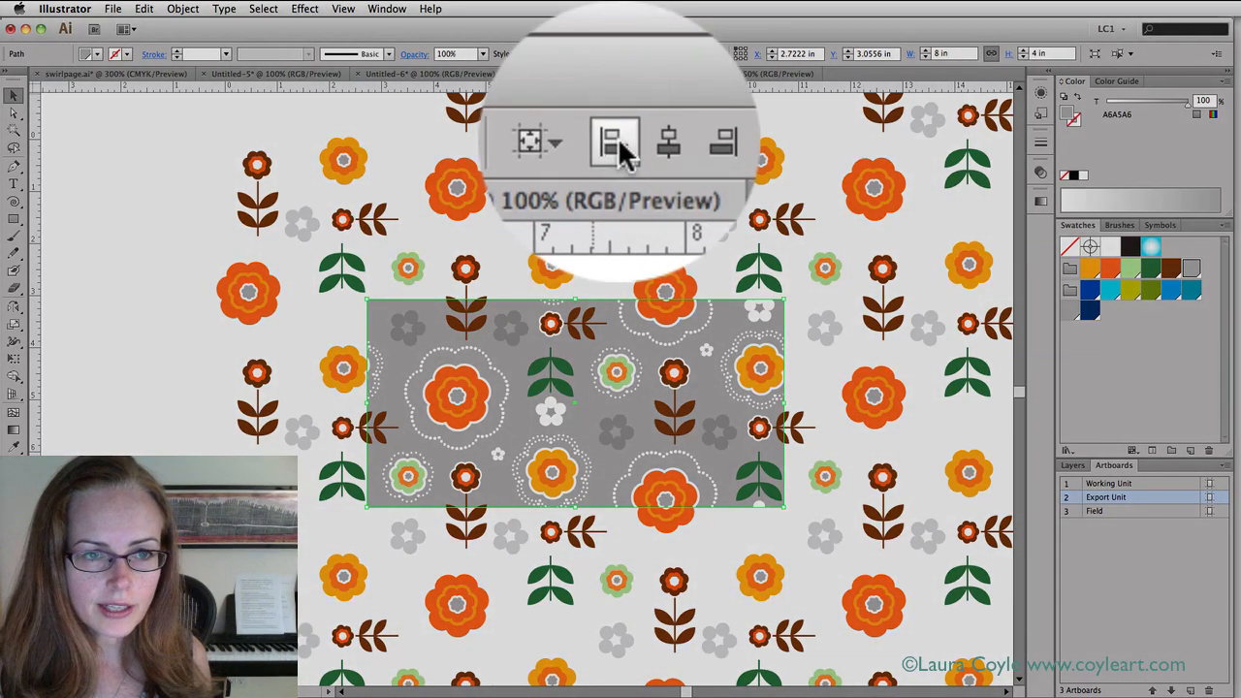
click(628, 148)
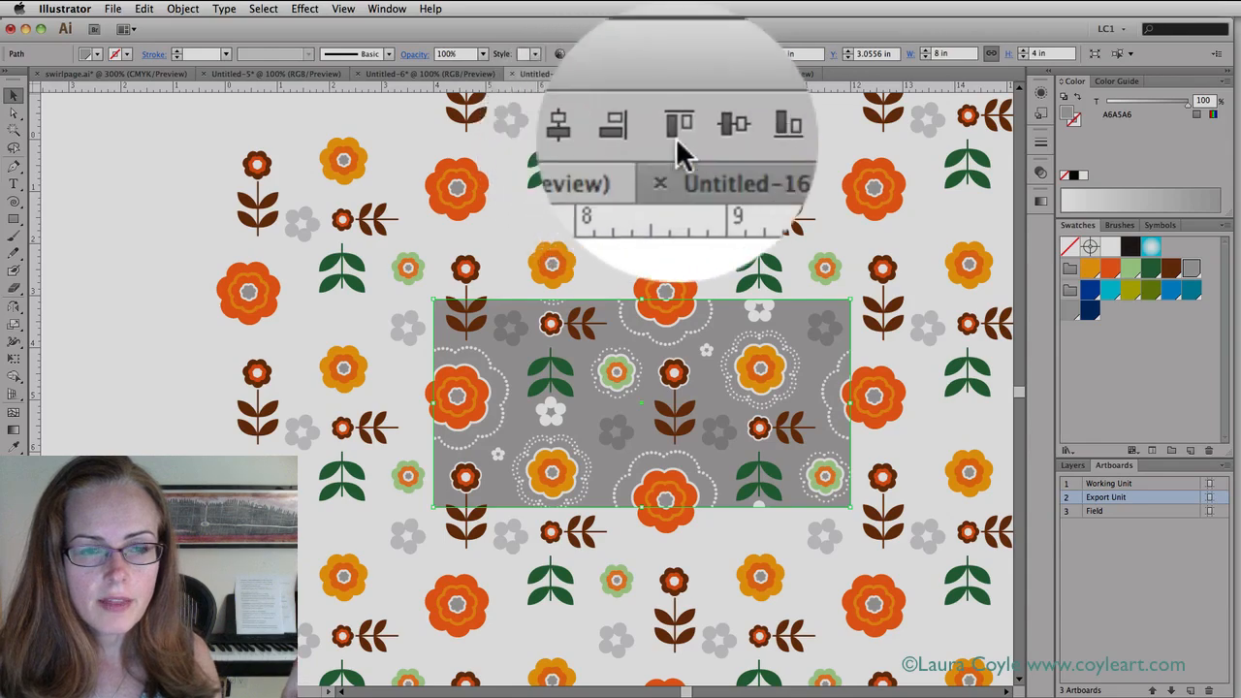
mouse_move(679, 142)
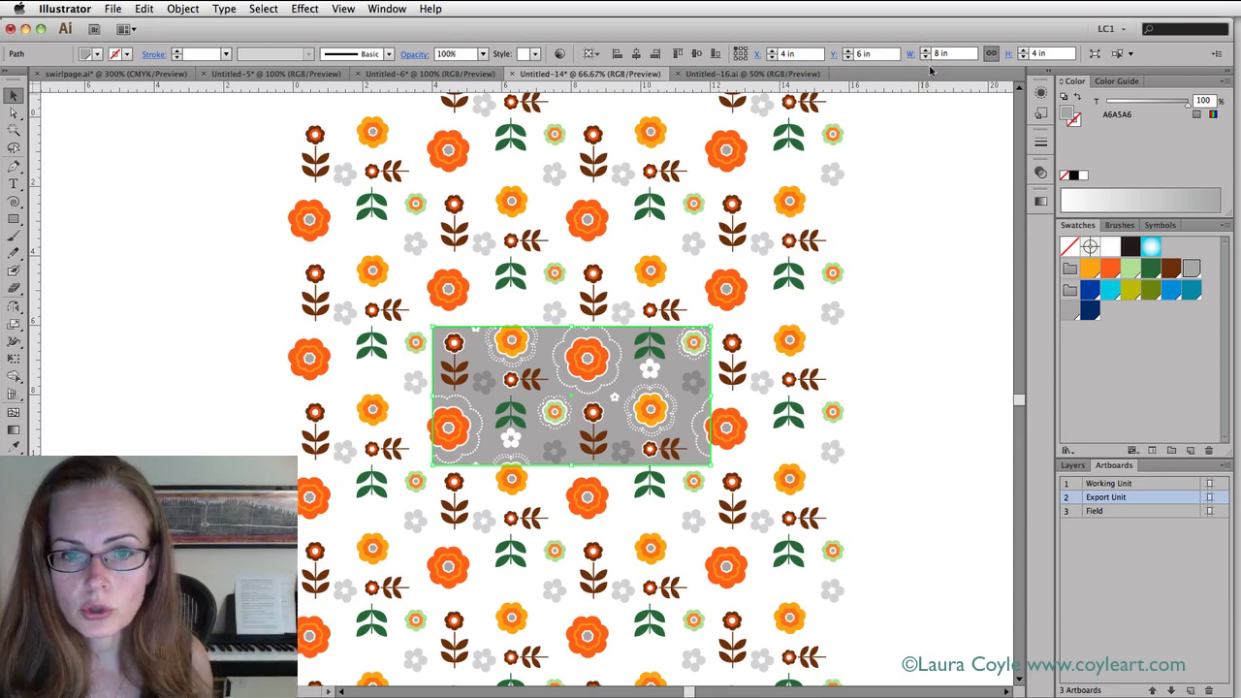
mouse_move(942, 75)
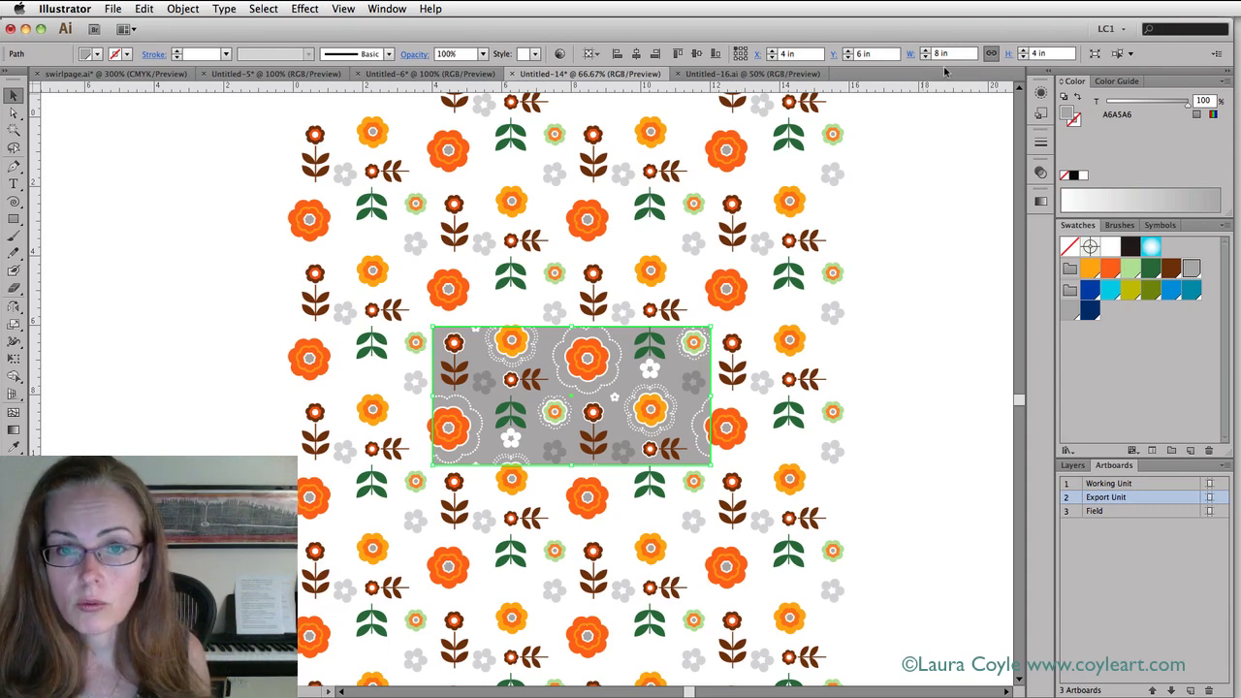
click(914, 434)
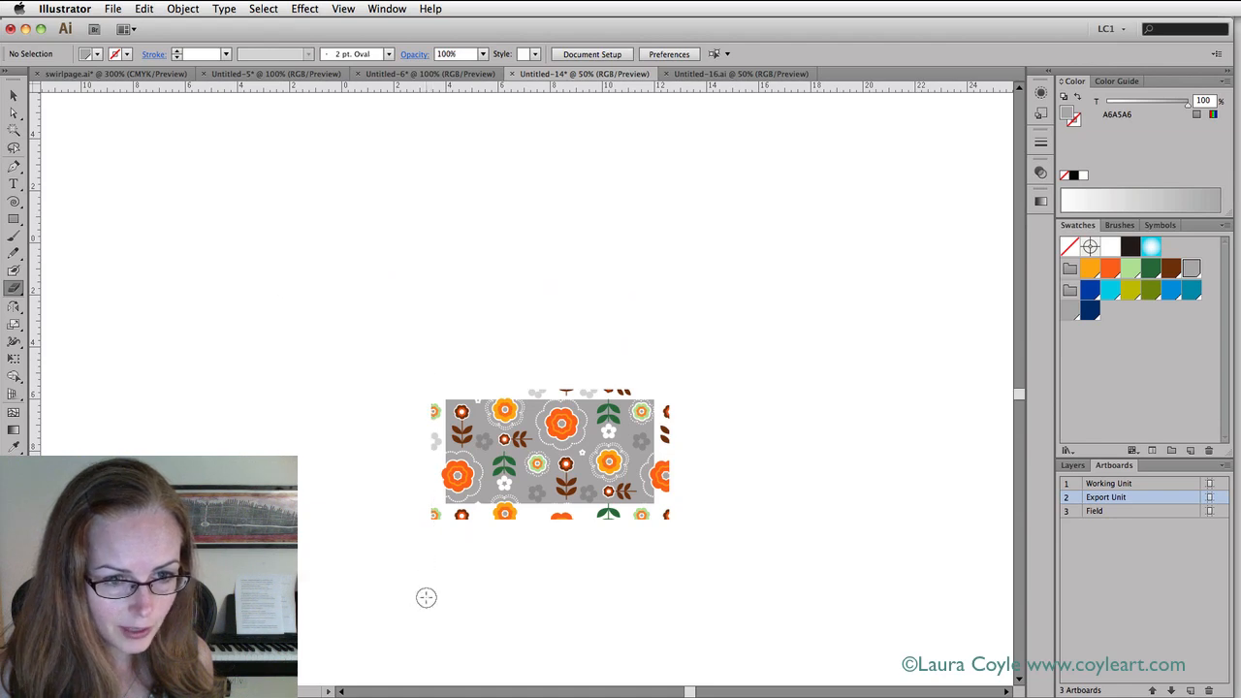
Select the grey 8 × 4 inch rectangle with the Selection tool
click(1125, 511)
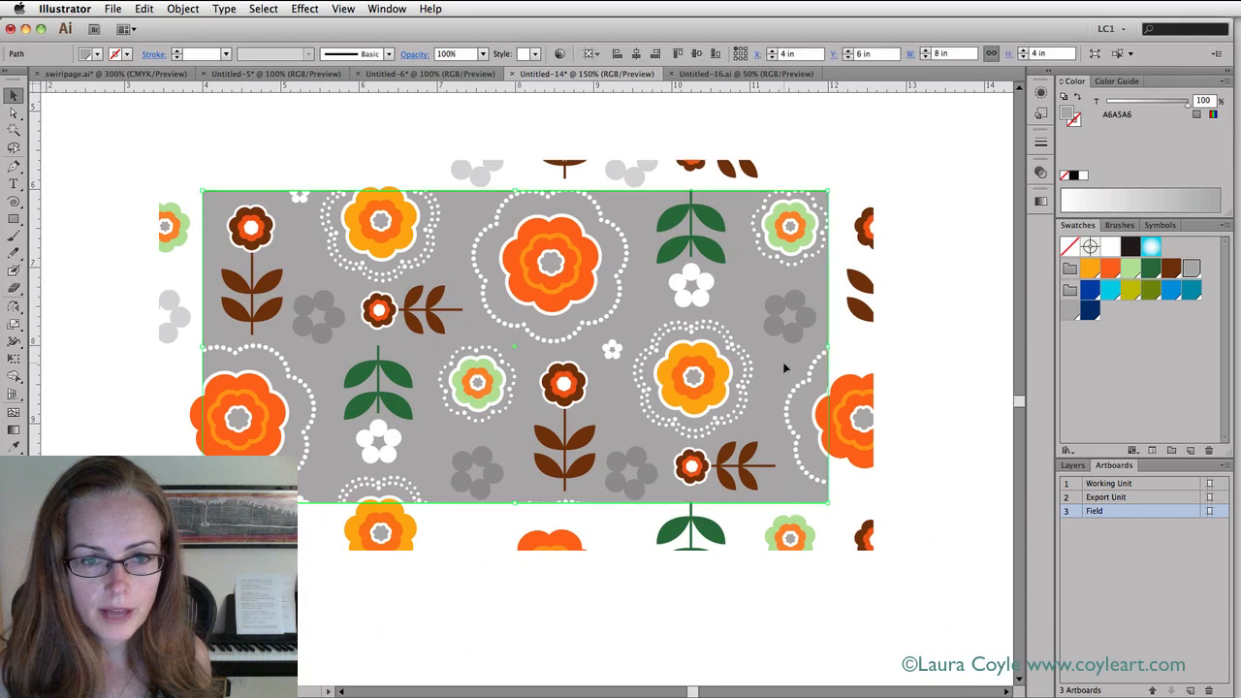
mouse_move(781, 370)
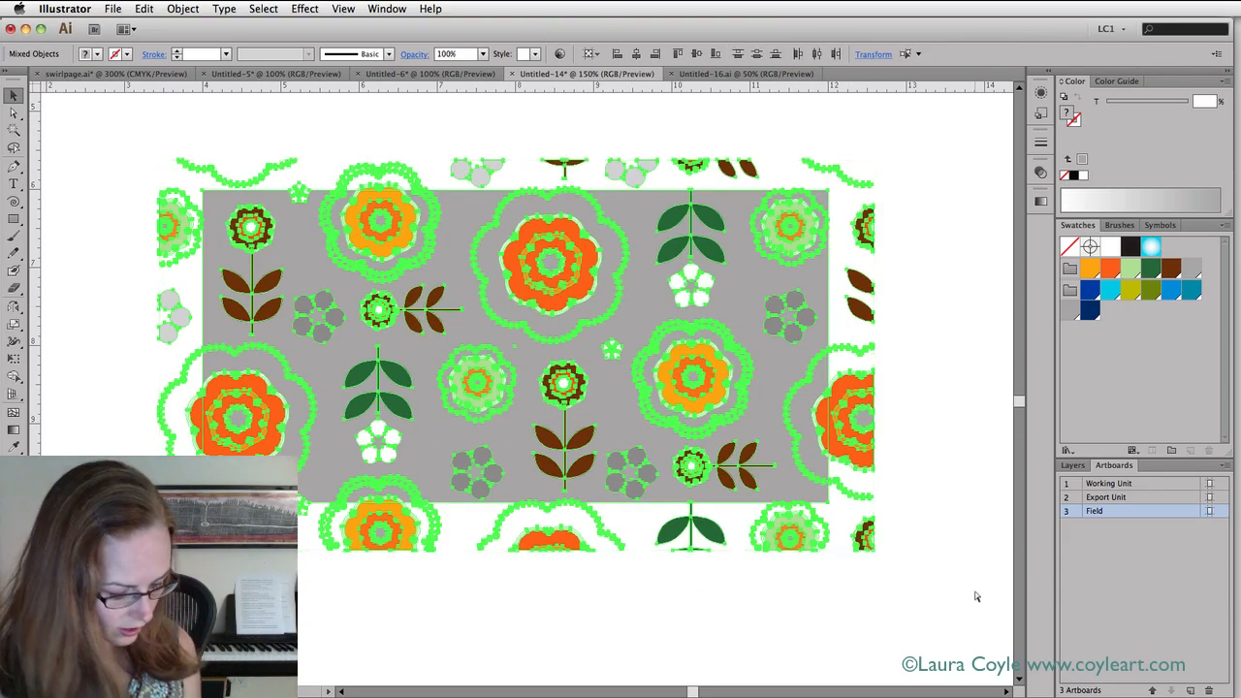
Add the grey floral tile to the Swatches panel as a pattern swatch
click(485, 369)
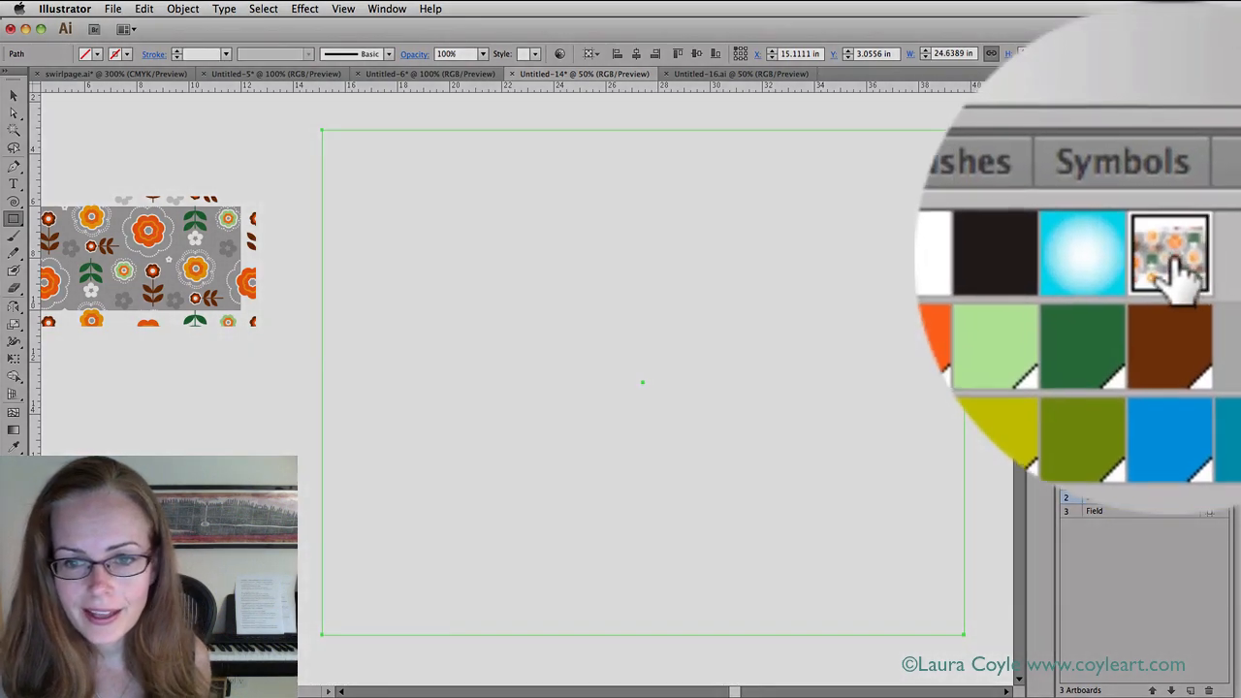
Apply the new grey floral pattern swatch as the large rectangle's fill
click(1168, 250)
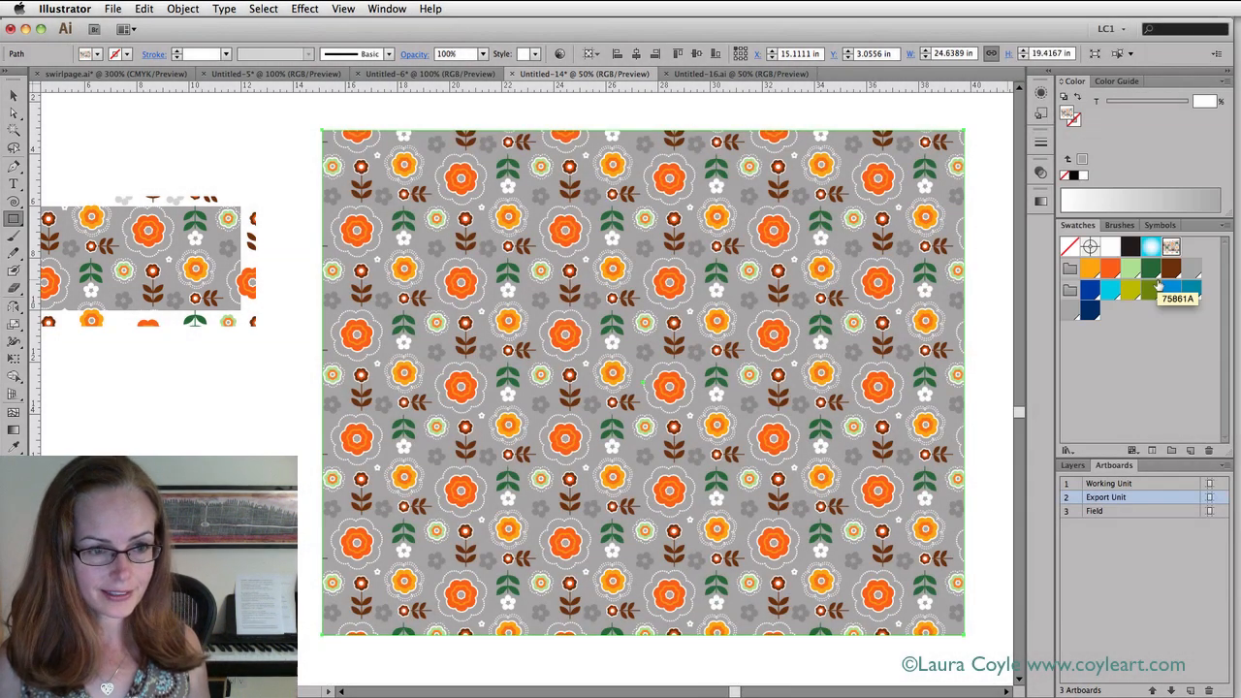